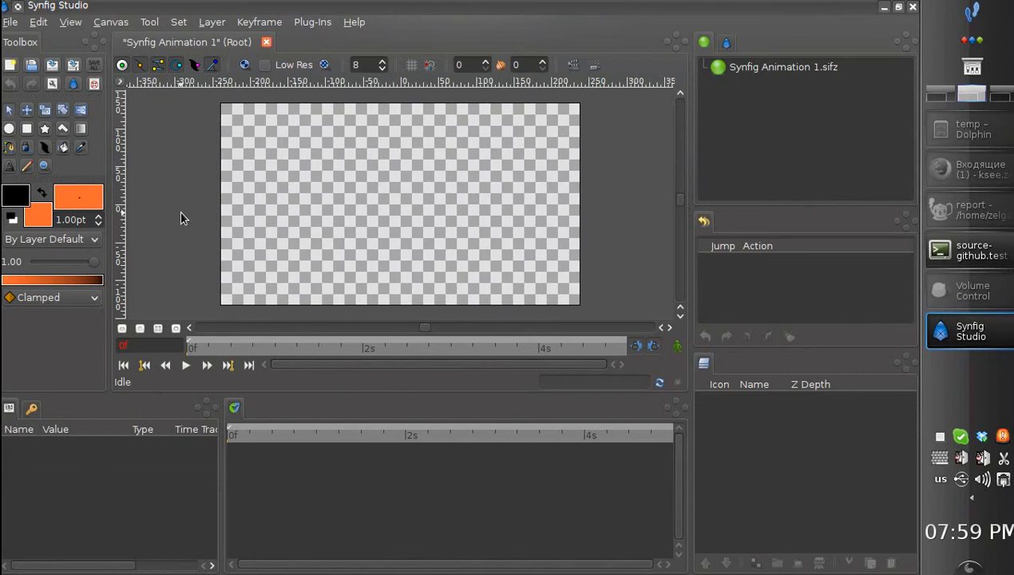
- Browse File > Open to 002-BMA/3200 and select 3200.sif
click(10, 21)
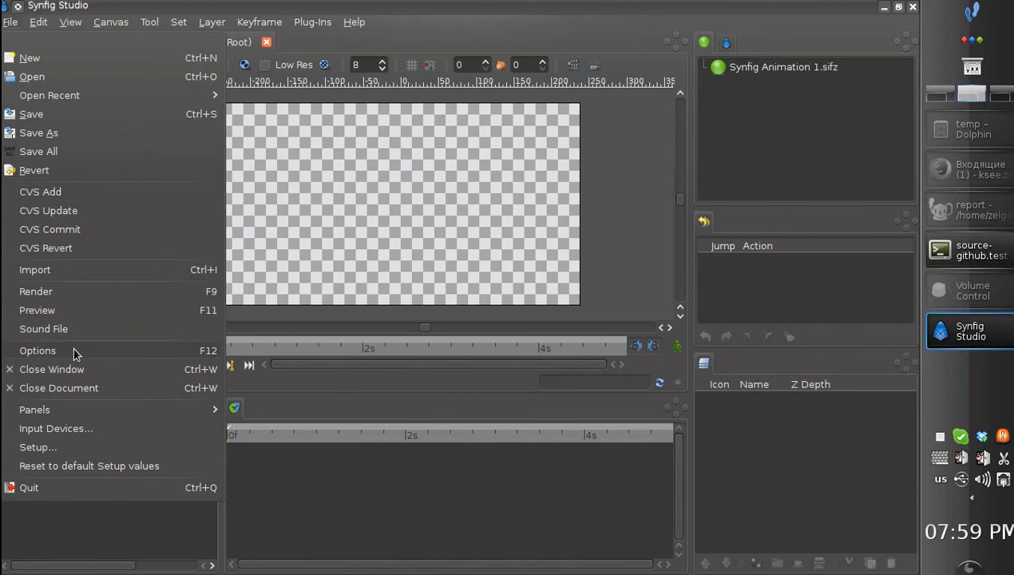
click(32, 75)
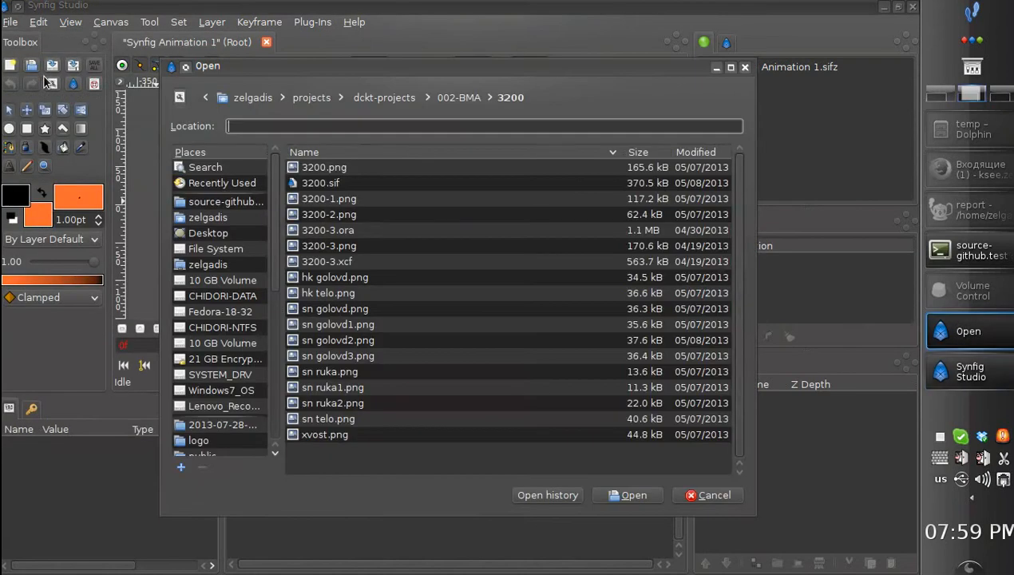
click(321, 182)
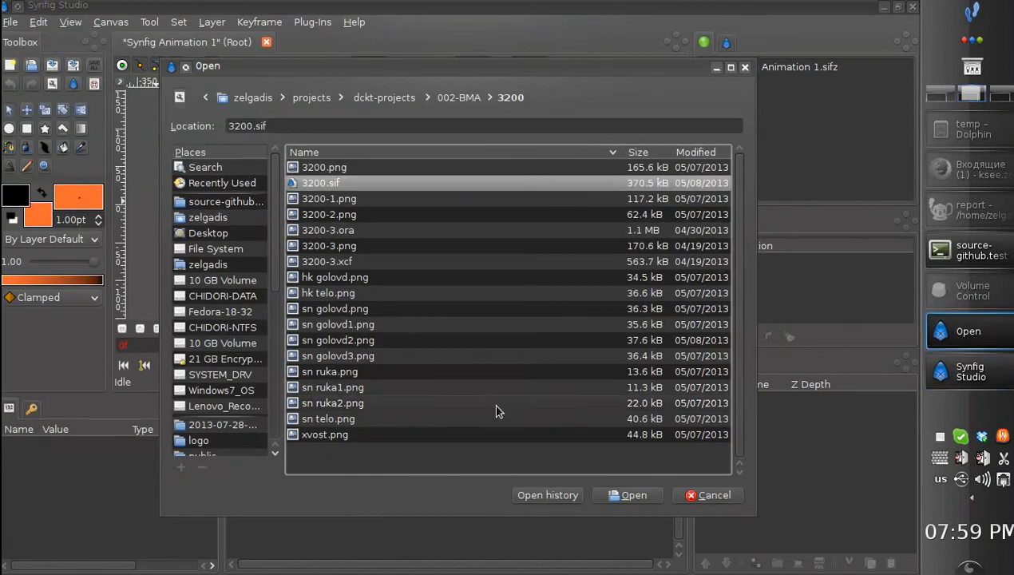
- Open 3200.sif and scrub the time slider across several frames to watch redraw speed
click(633, 495)
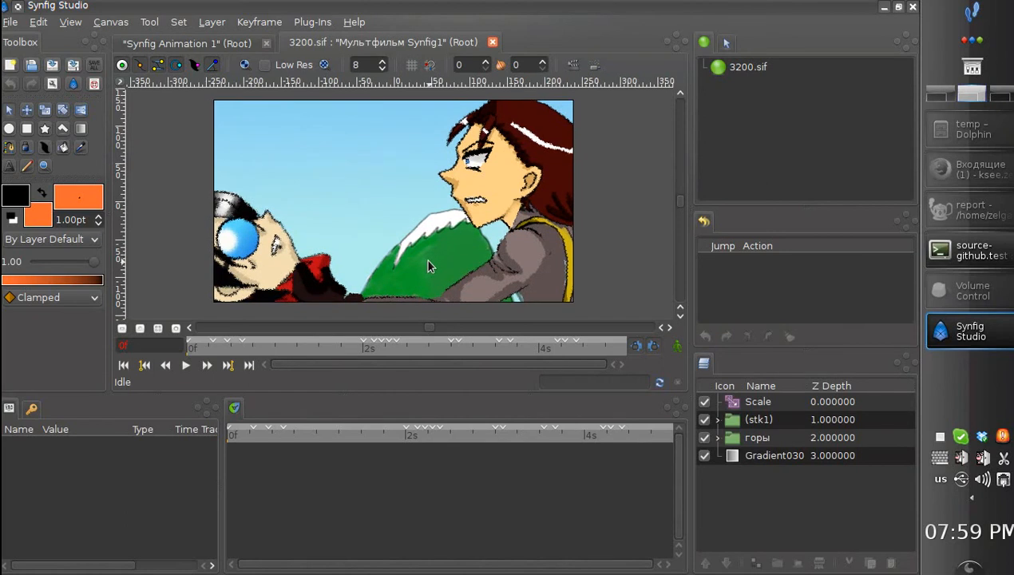
mouse_move(386, 272)
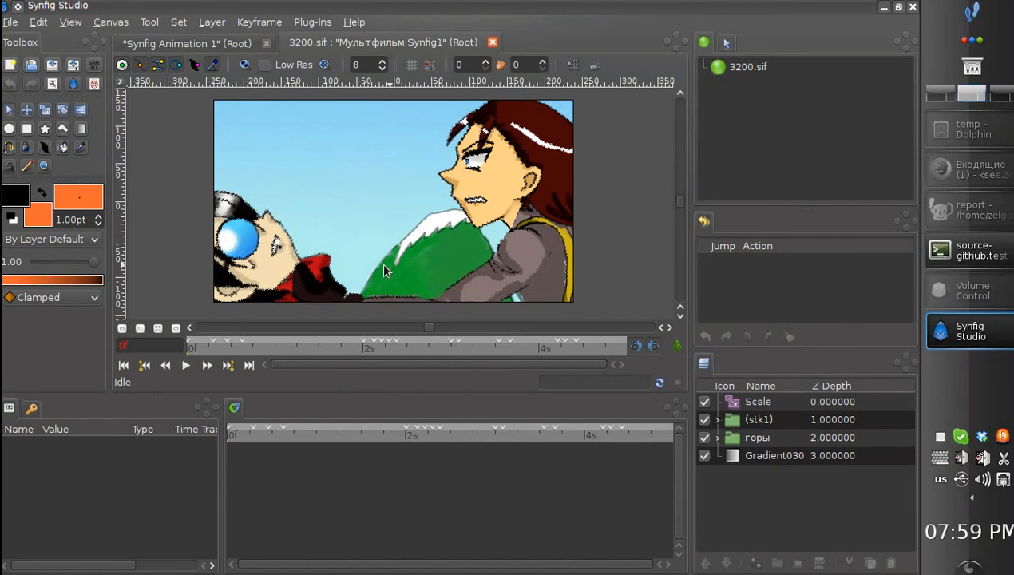
mouse_move(310, 288)
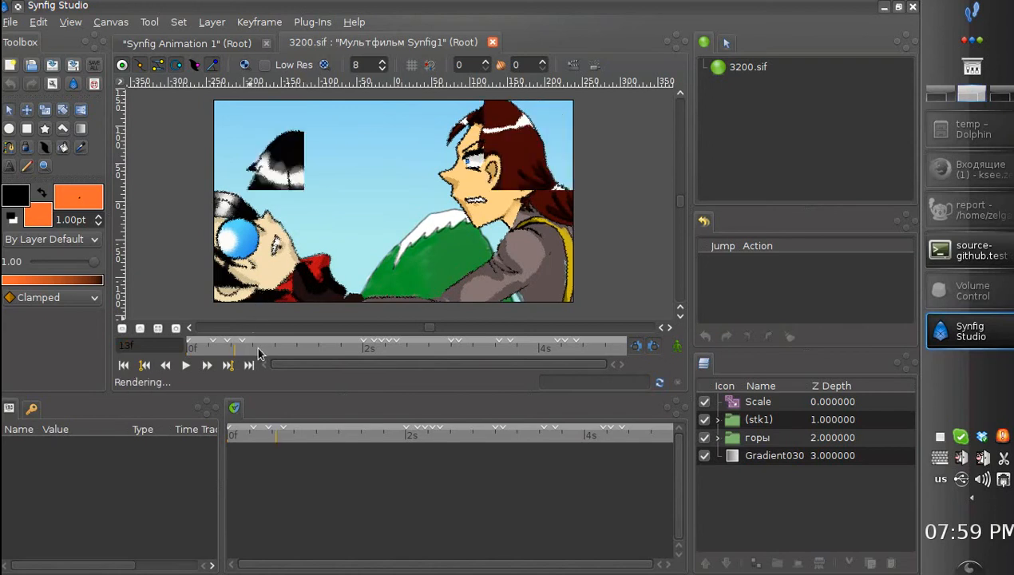
click(292, 348)
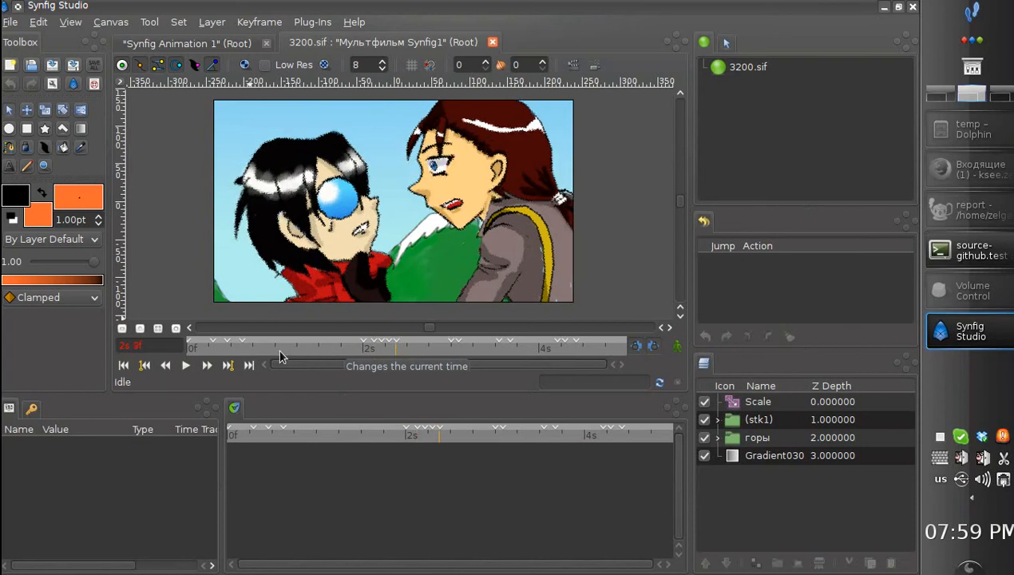
click(280, 347)
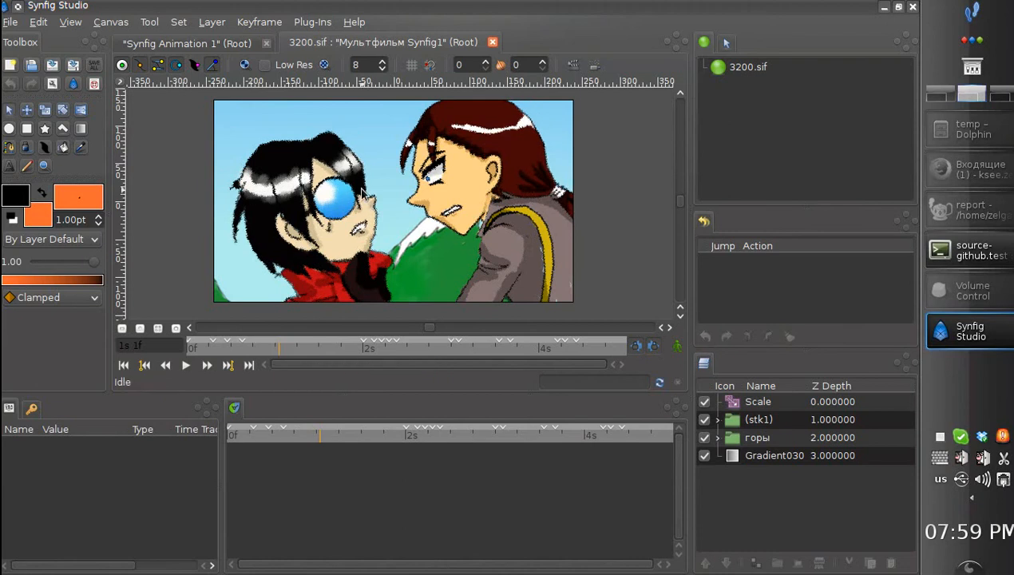
mouse_move(208, 333)
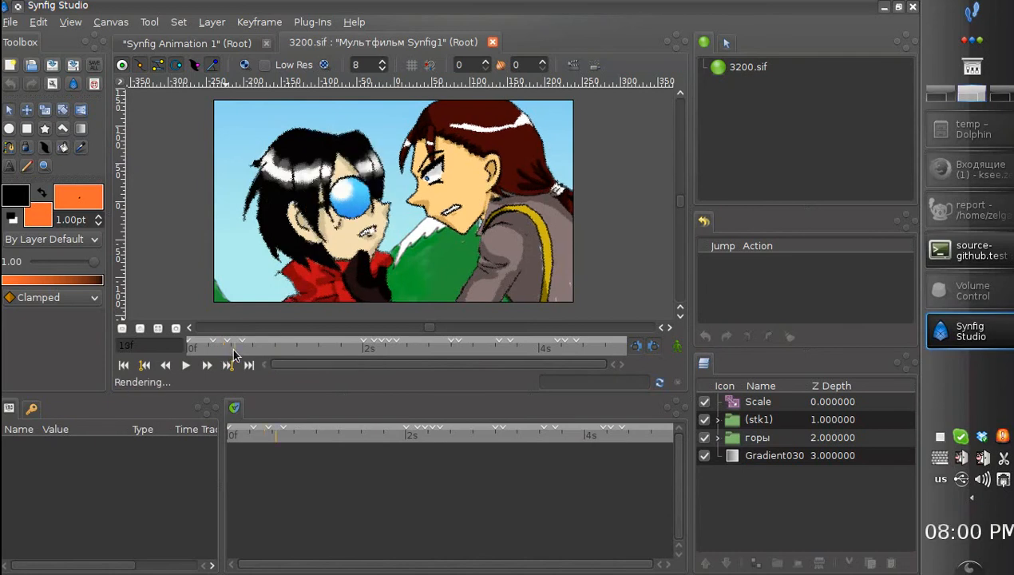
click(286, 347)
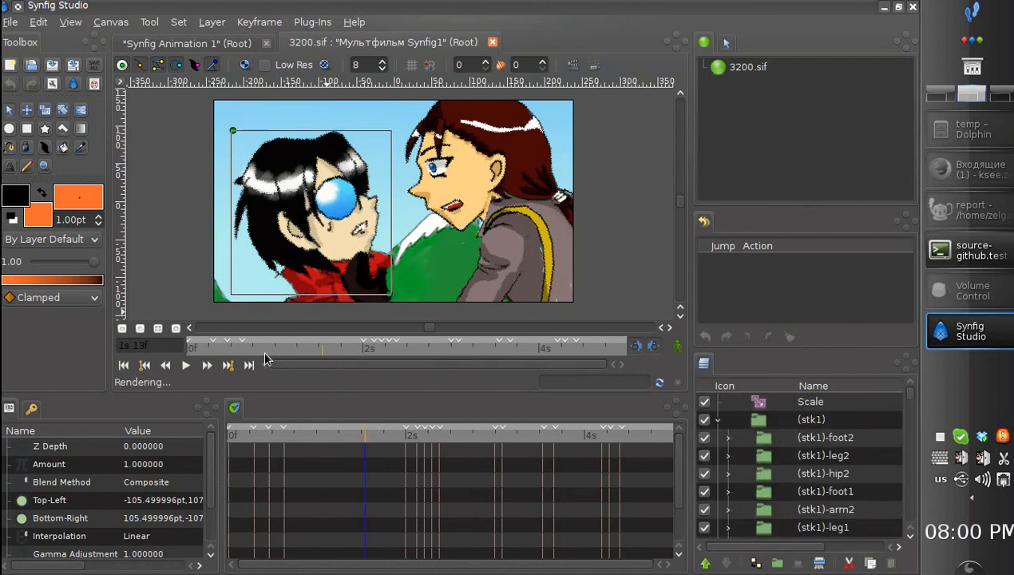
click(263, 347)
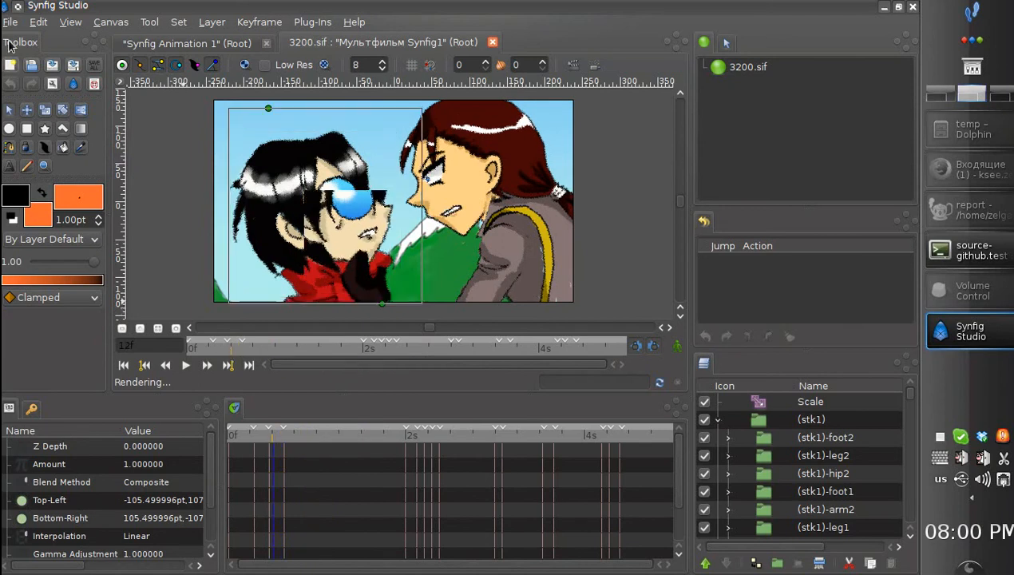
- In Setup's Render options, enable Cairo for navigator and work area, simplified
click(11, 21)
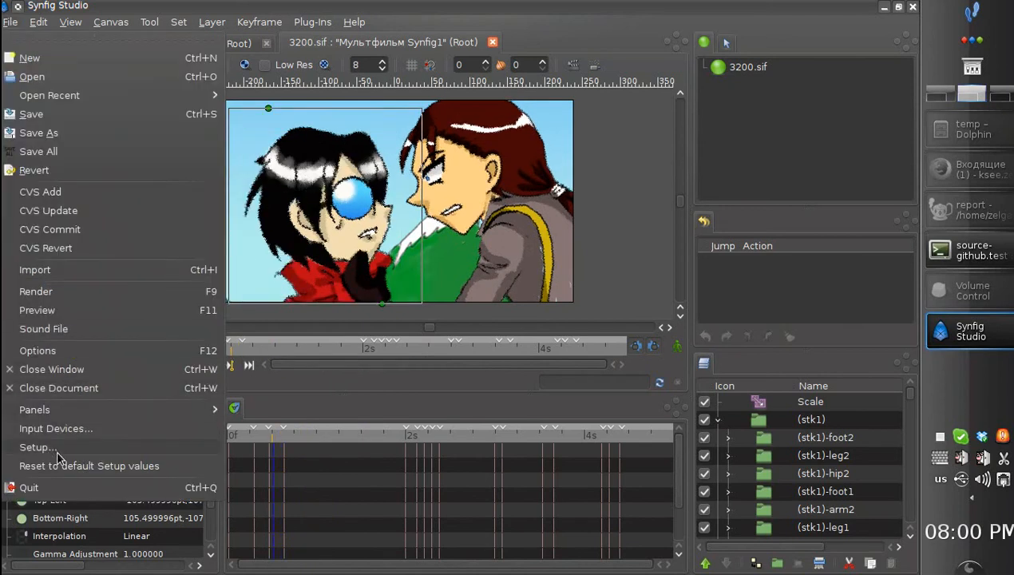
click(37, 447)
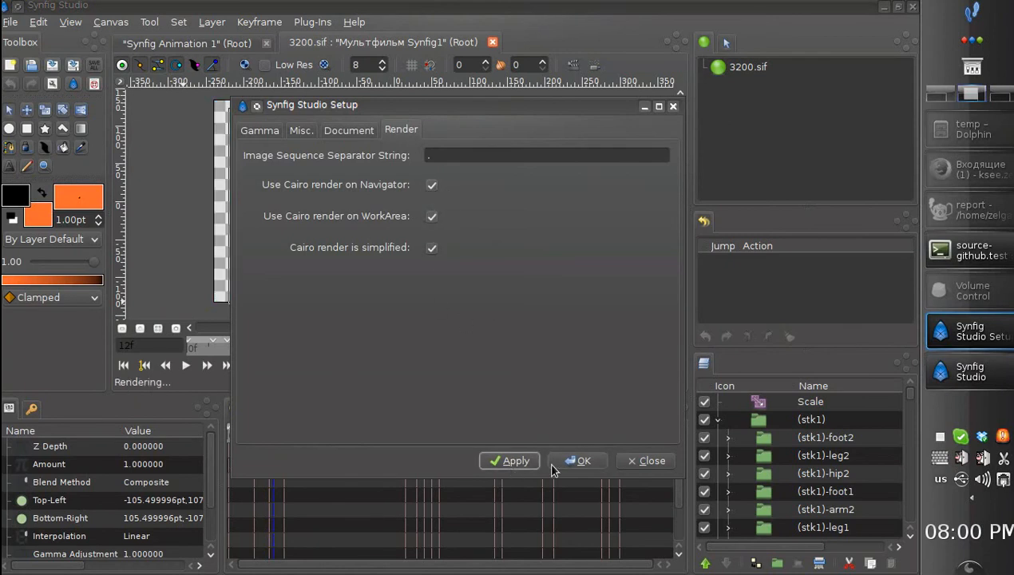
click(584, 460)
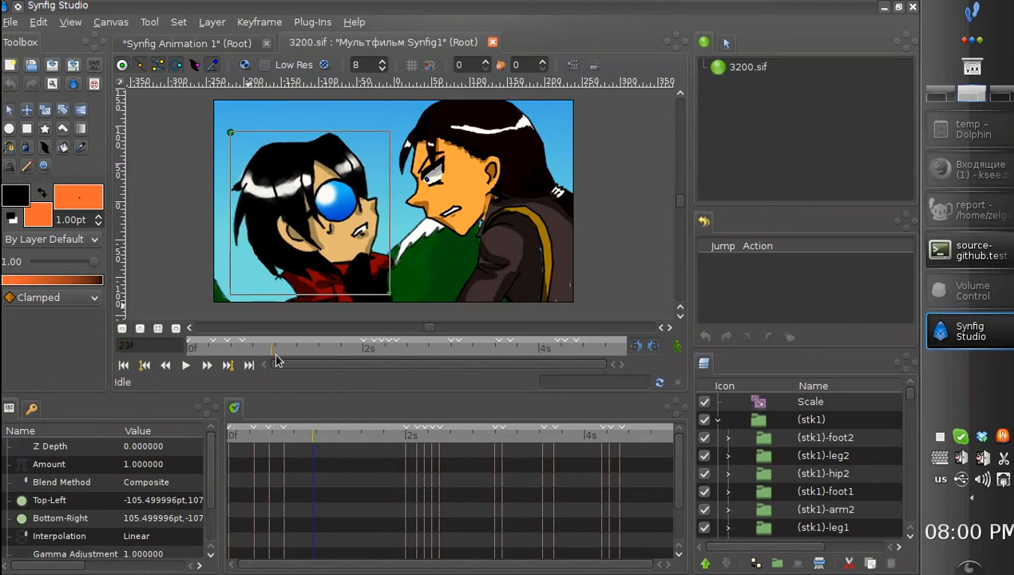
click(359, 348)
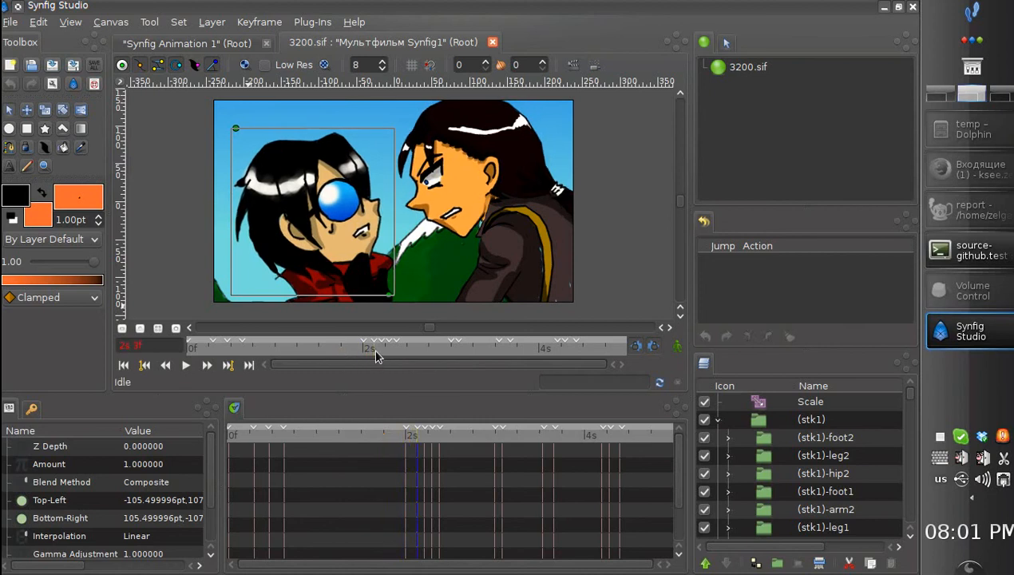
click(359, 346)
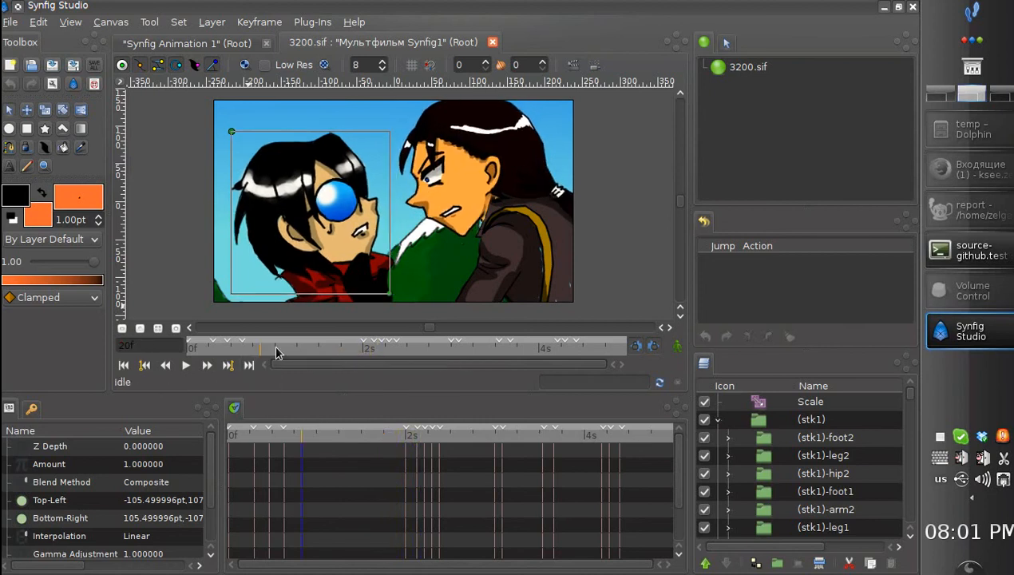
click(338, 348)
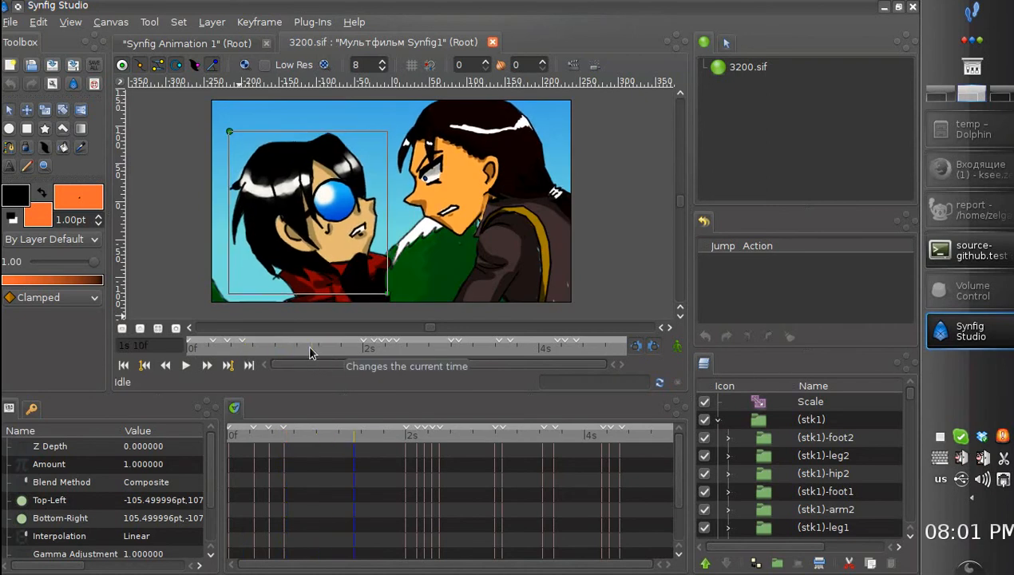
click(366, 348)
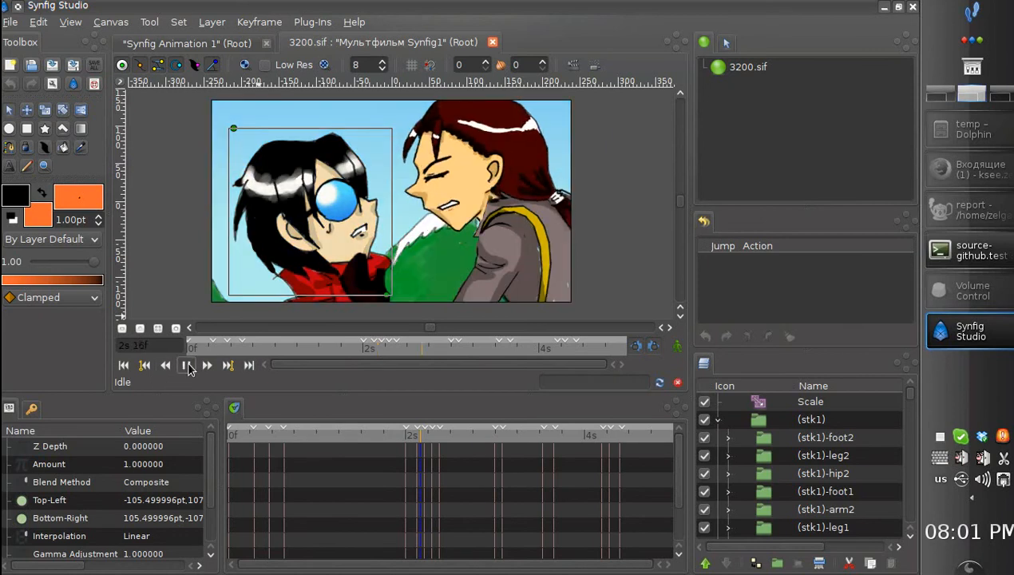
click(185, 364)
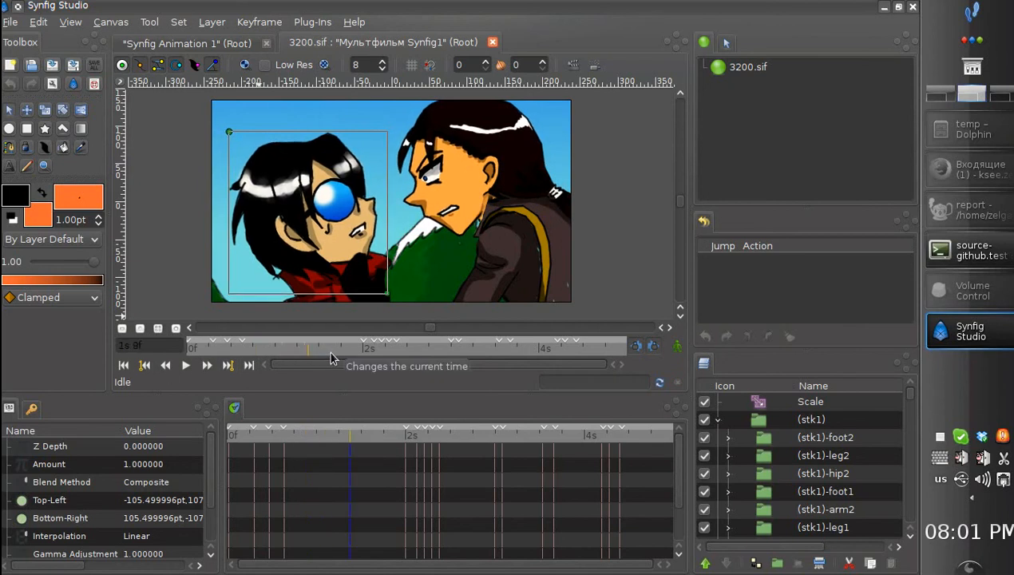
click(443, 348)
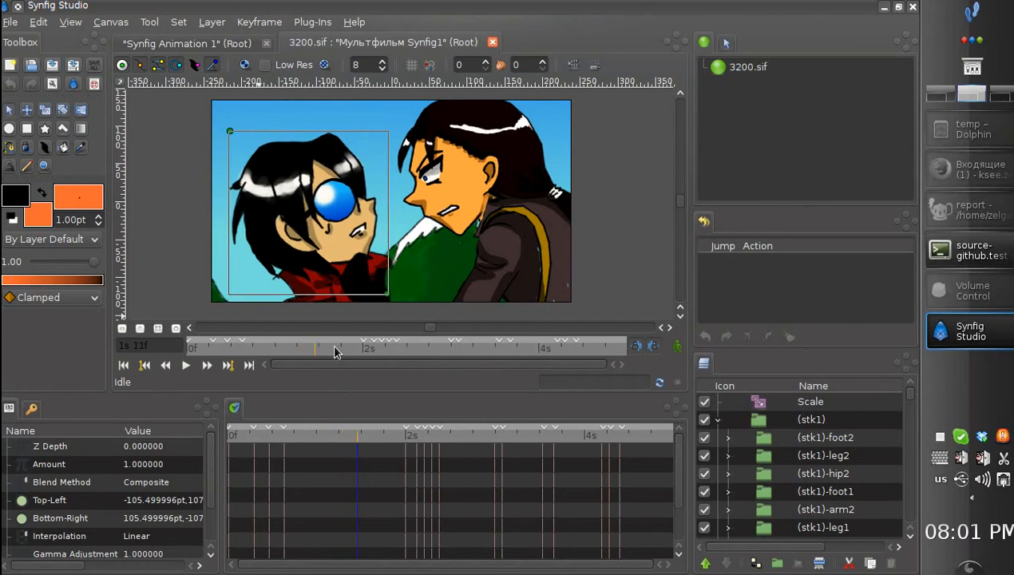
click(380, 348)
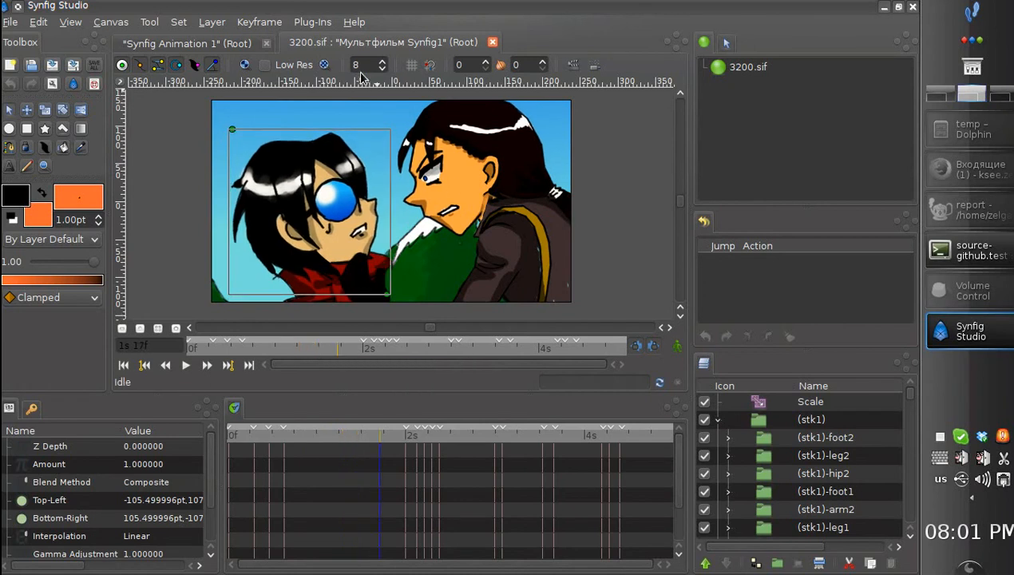
- In the Open dialog, scroll the 002-BMA folder list and pick the 3830 folder
click(11, 22)
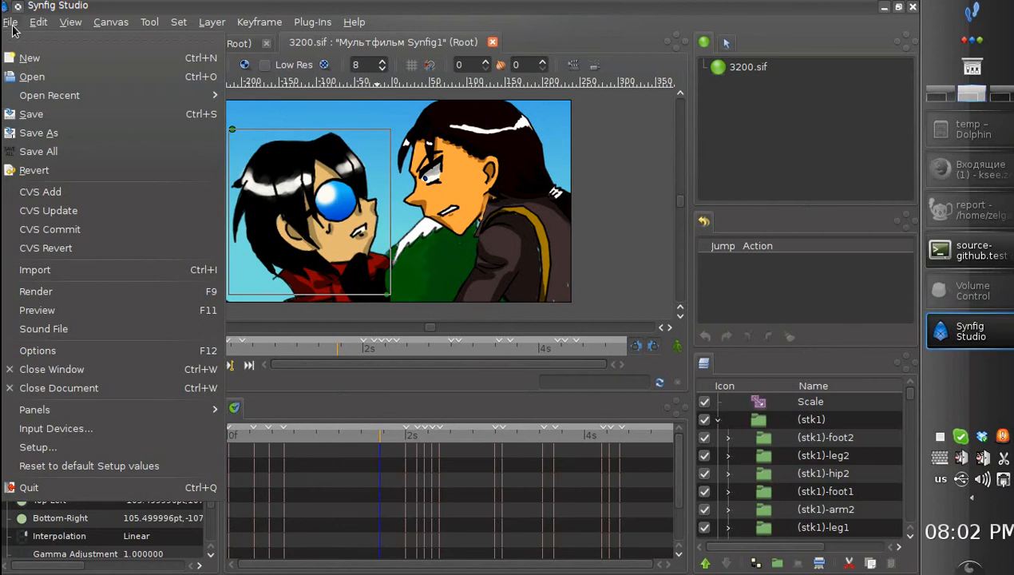
mouse_move(32, 76)
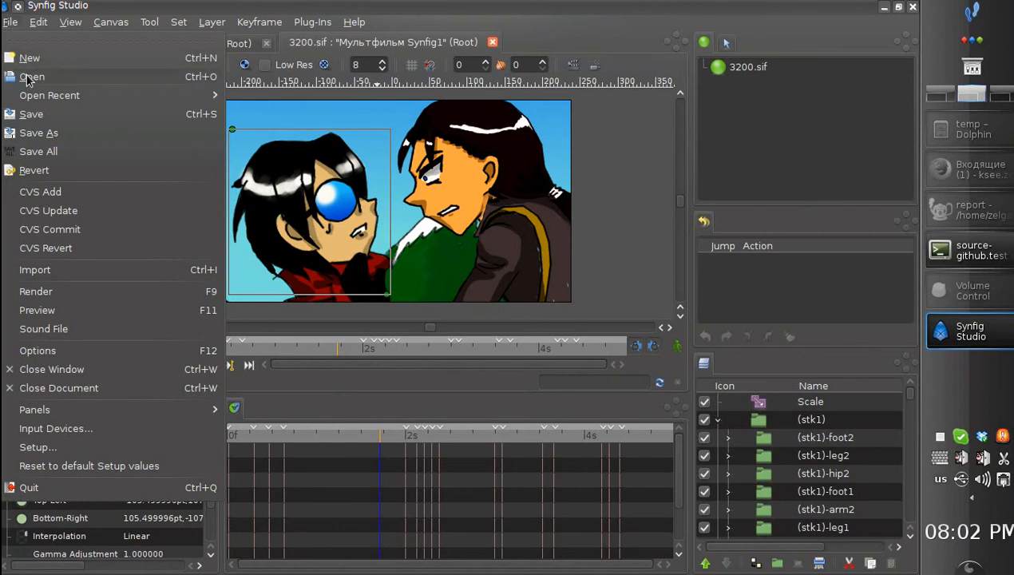
click(32, 76)
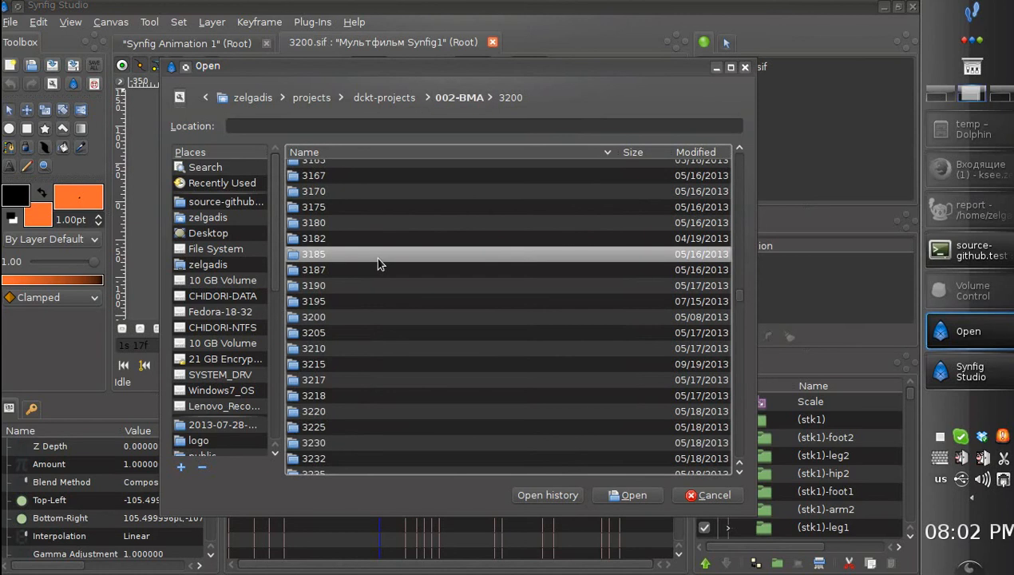
scroll(down, 3)
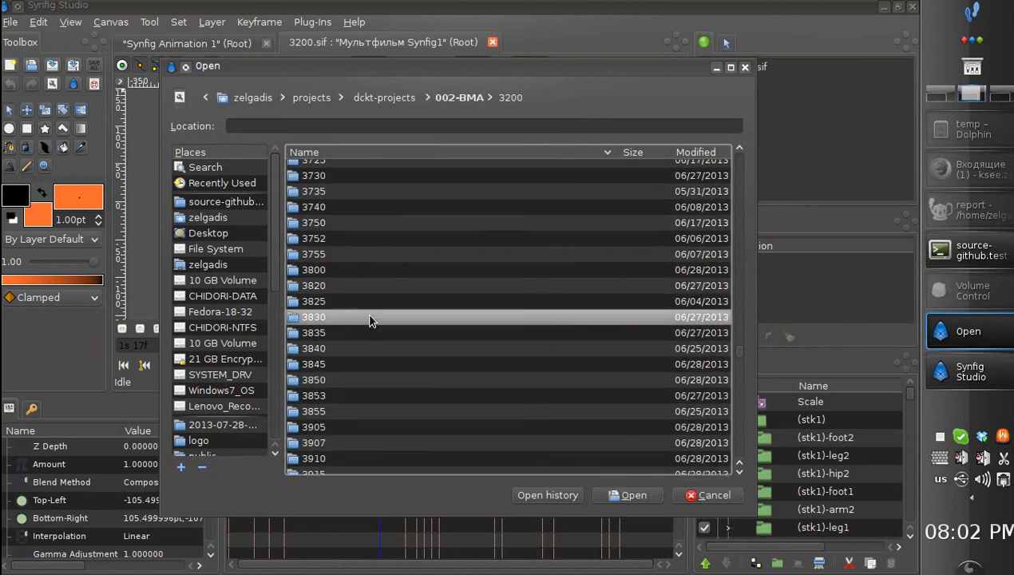
click(633, 495)
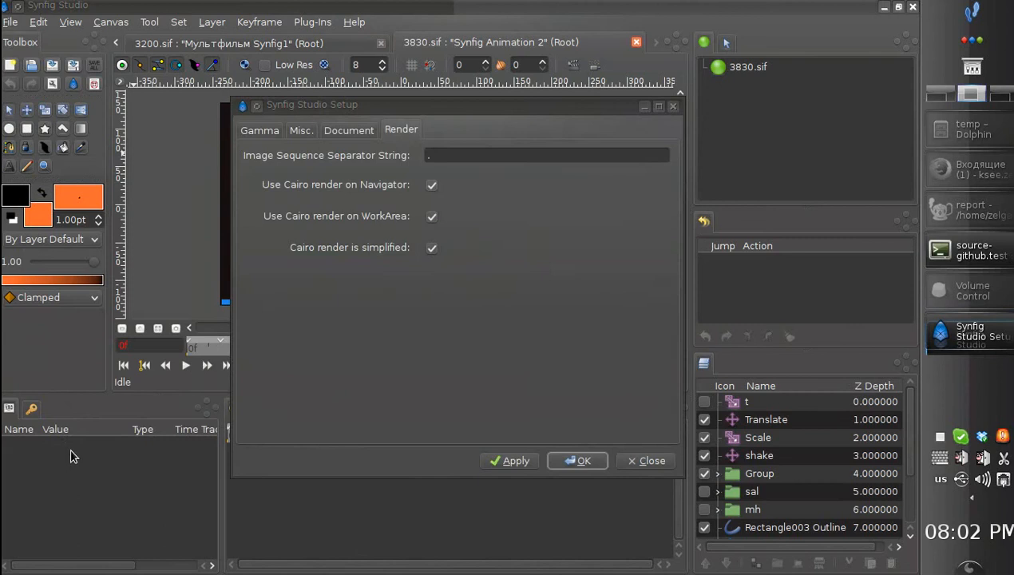
- Switch off the Cairo render options, then scrub the 3830 timebar to watch redraws
click(432, 248)
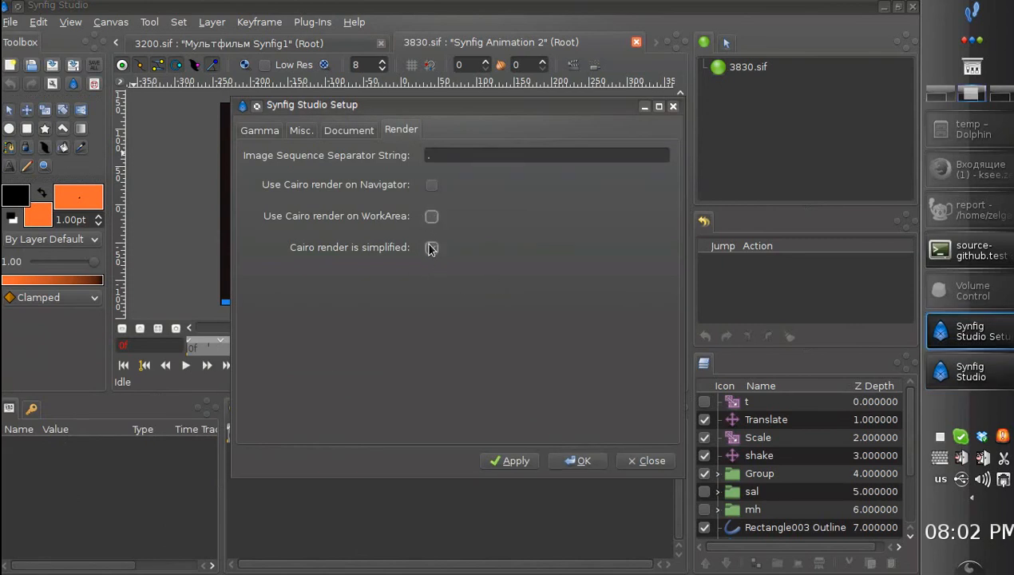
click(583, 460)
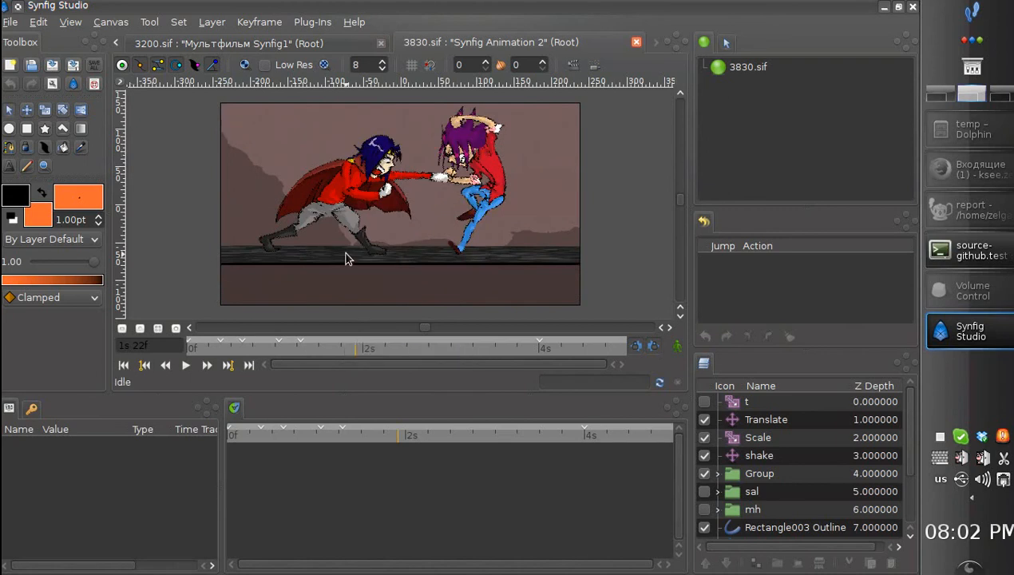
click(403, 346)
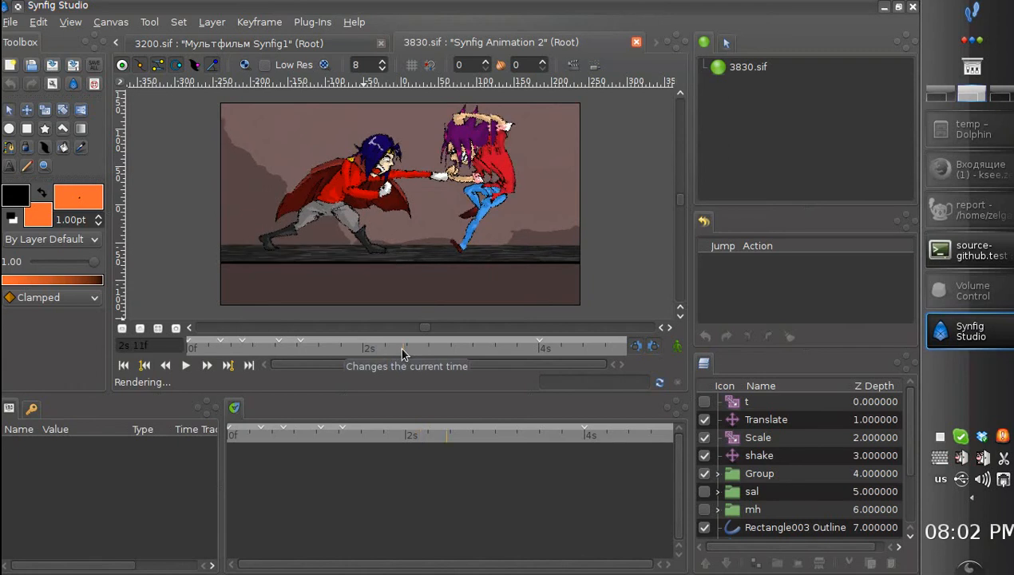
click(405, 348)
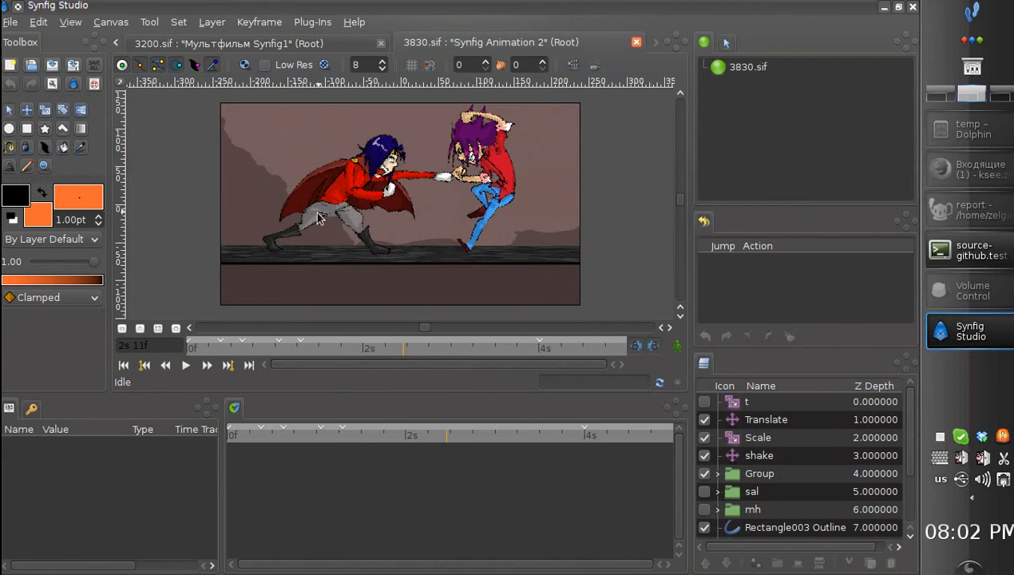
mouse_move(281, 266)
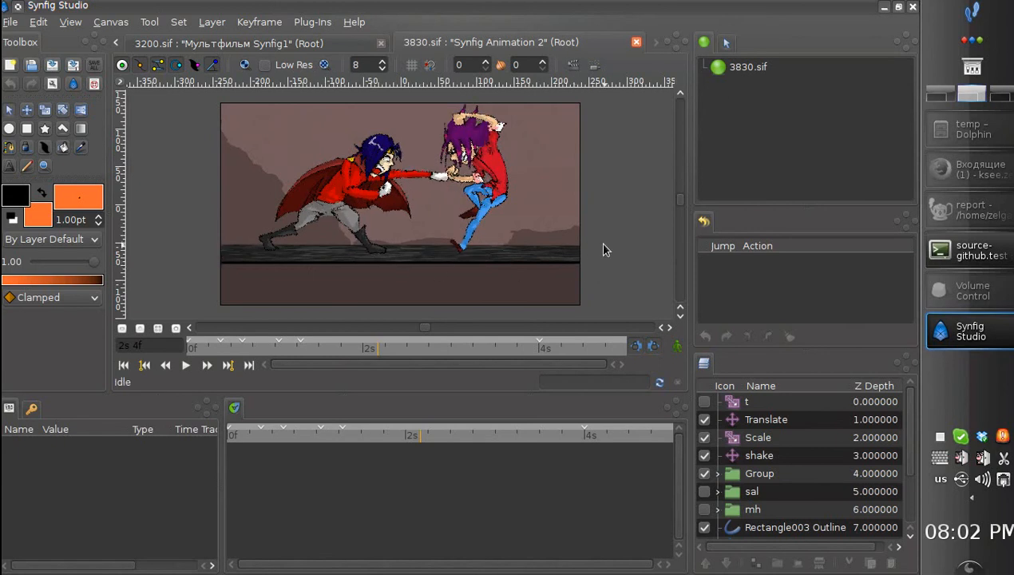
- Enable Cairo rendering for the navigator in the Render setup
click(11, 22)
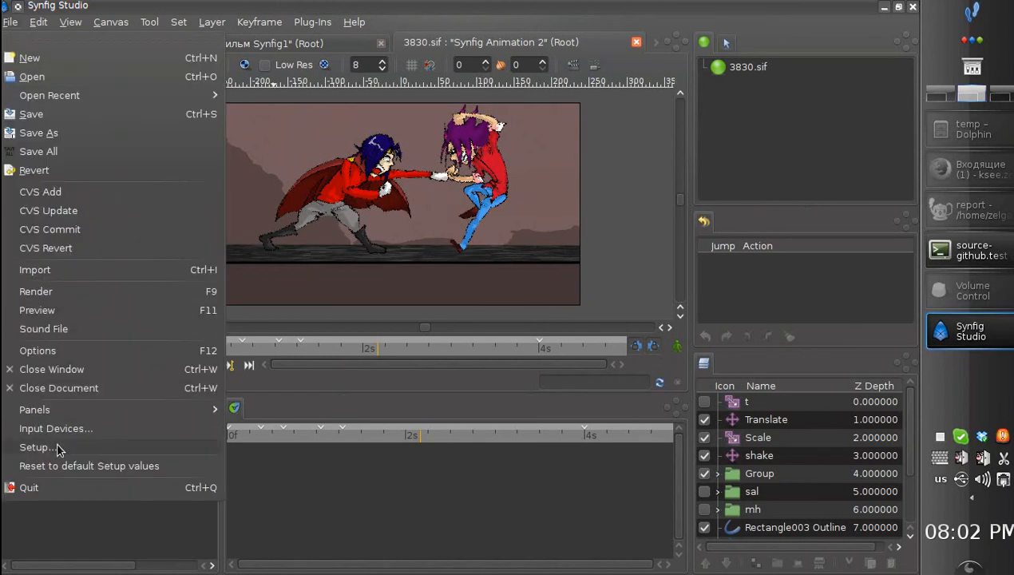
click(38, 448)
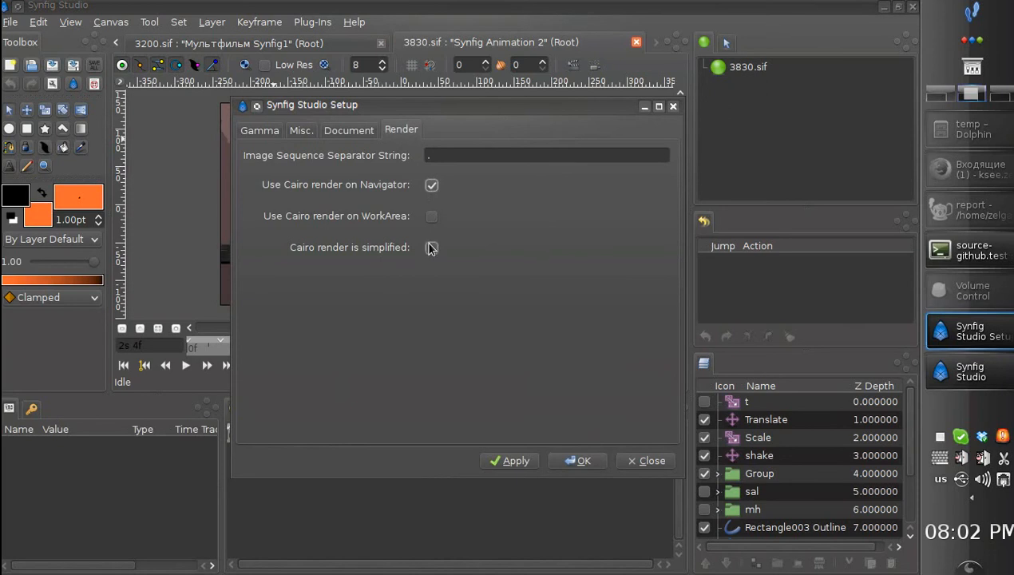
click(577, 461)
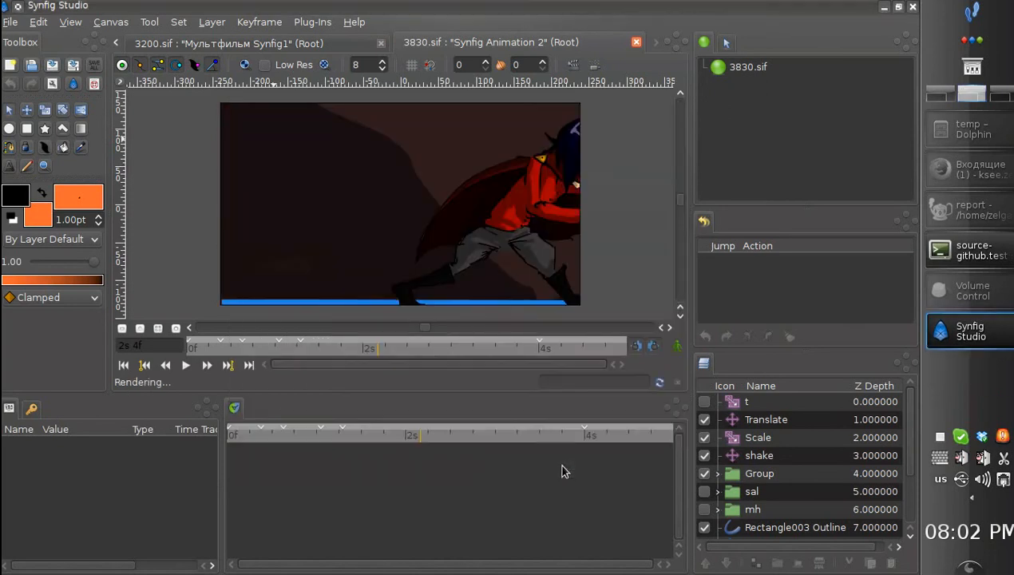
- Scrub the 3830 timebar to several frames, ending near two seconds, to test redraws
click(314, 347)
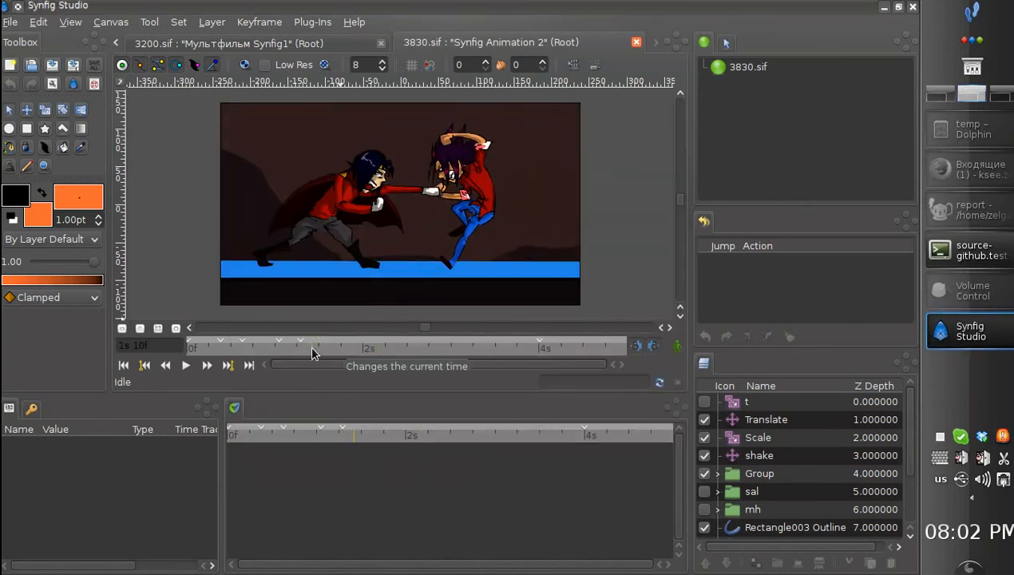
click(368, 347)
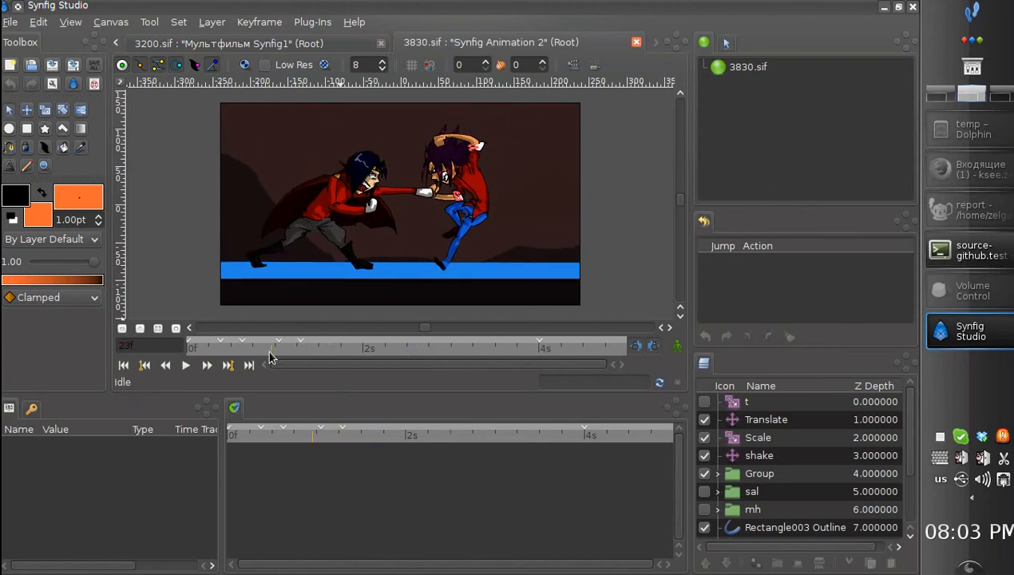
click(368, 347)
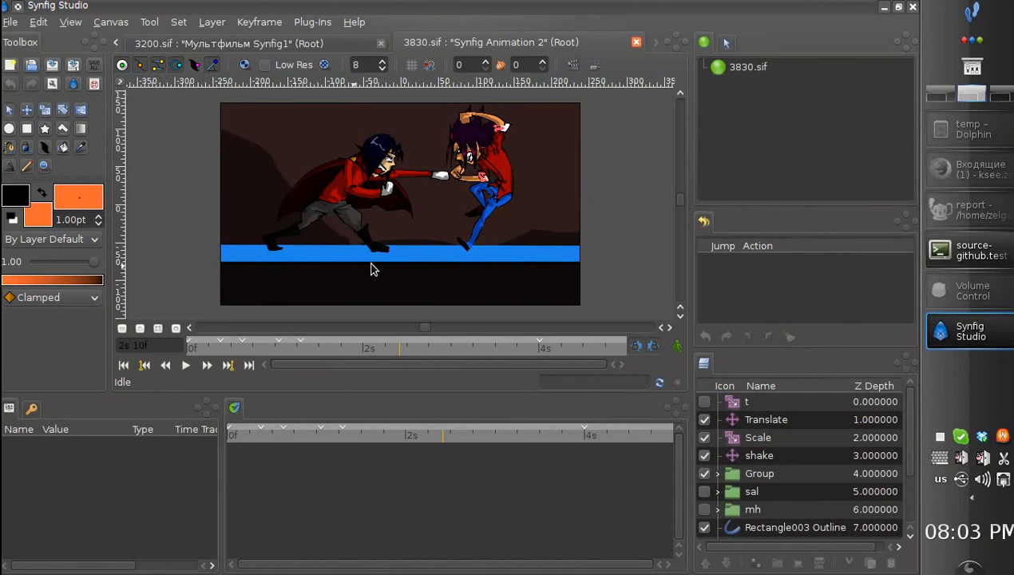
mouse_move(576, 263)
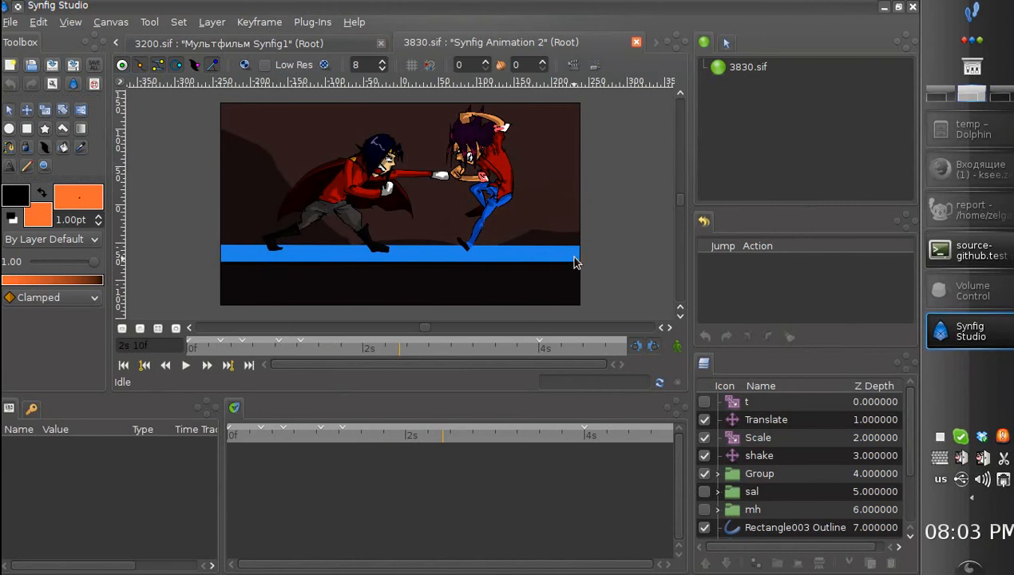
mouse_move(274, 240)
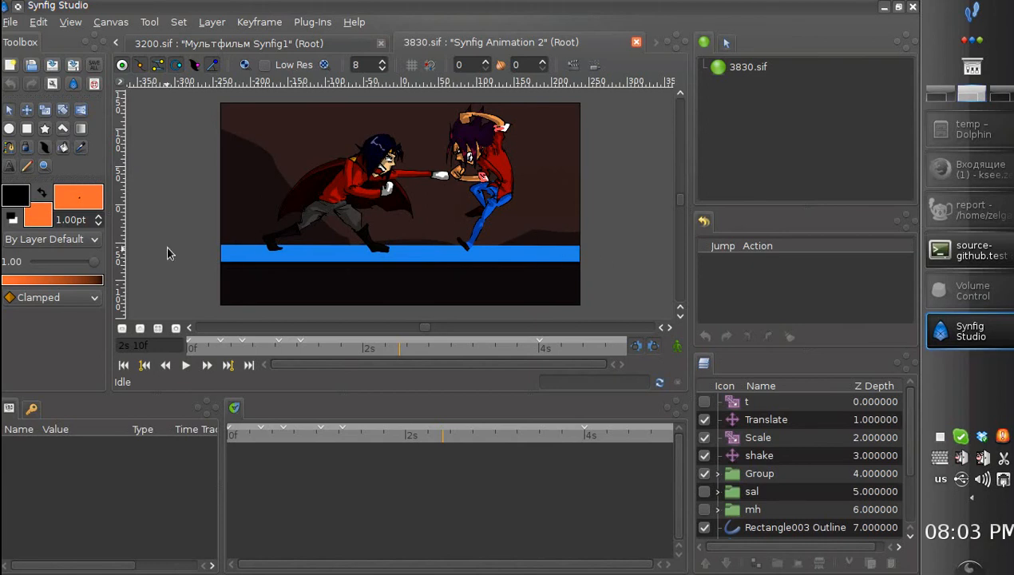
mouse_move(231, 242)
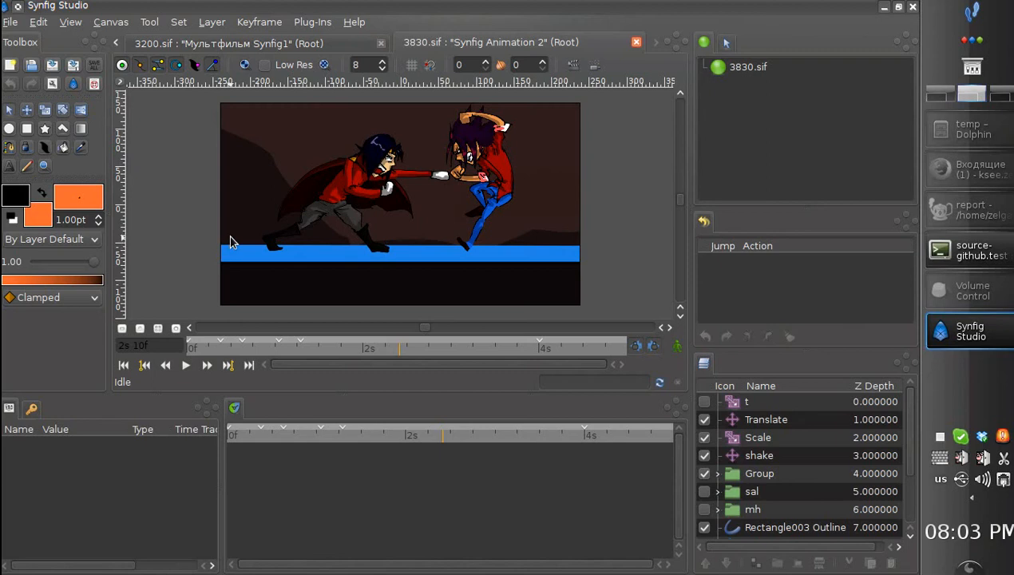
mouse_move(535, 231)
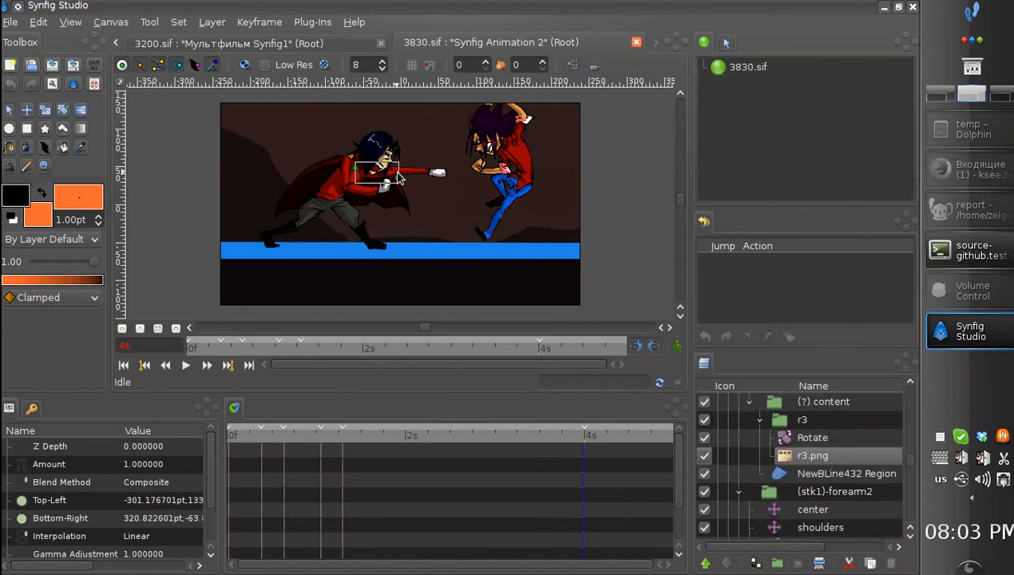
- Drag the r3.png layer's corner handle outward to enlarge its bounds
drag(380, 171, 413, 174)
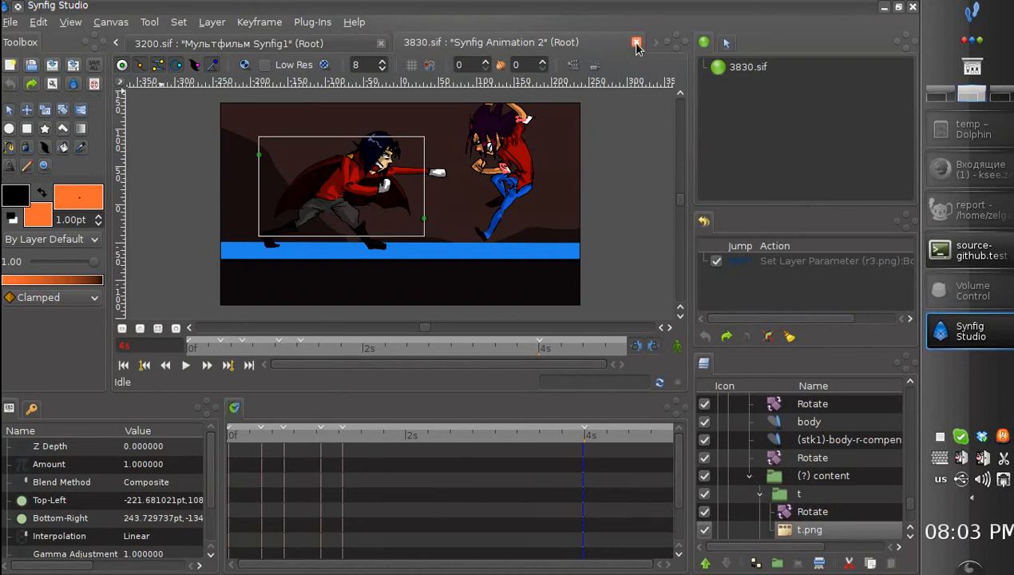
- Close the 3830.sif and 3200.sif tabs and open 3440.sif from the 3440 folder
click(636, 42)
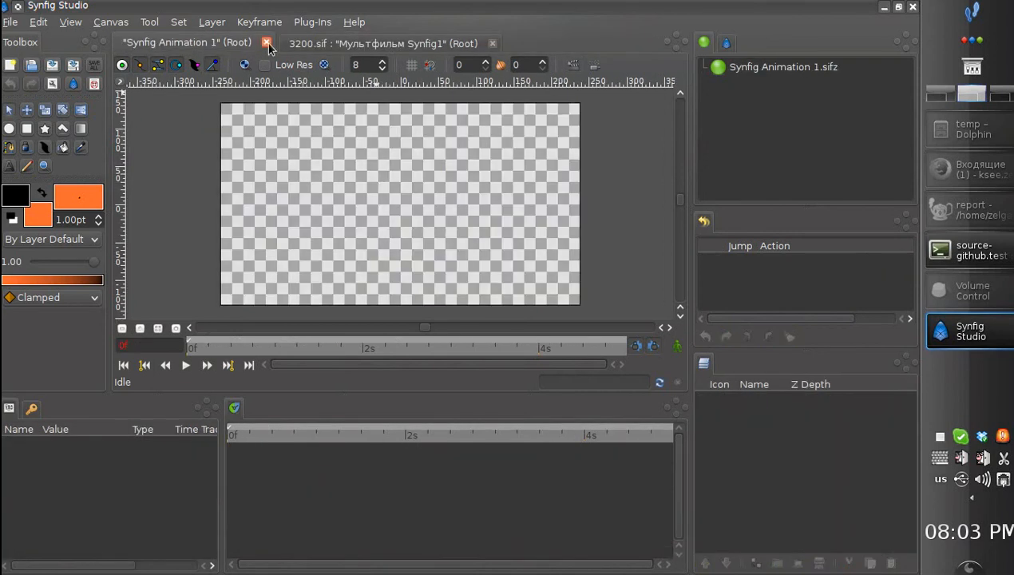
click(265, 43)
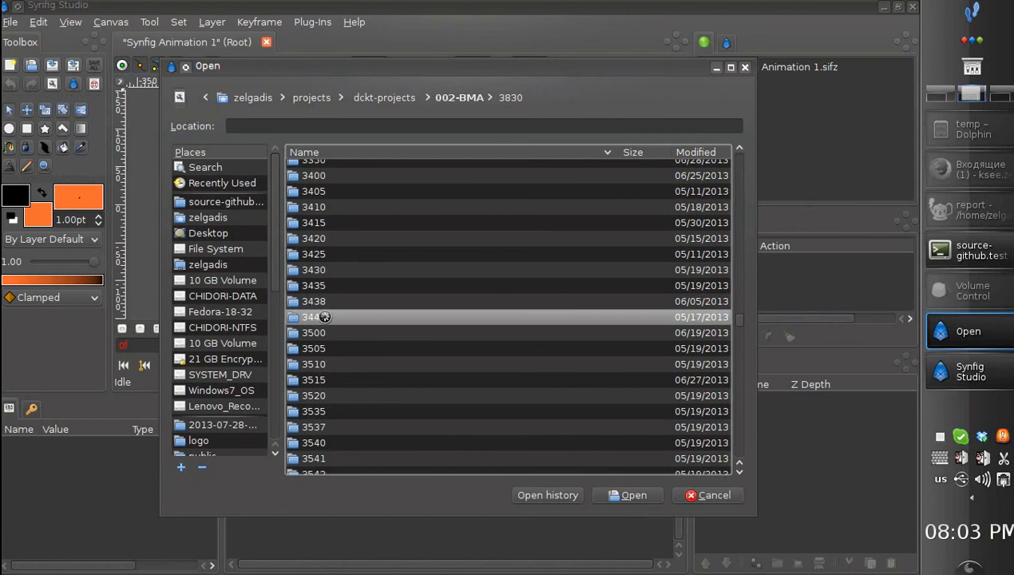
click(633, 495)
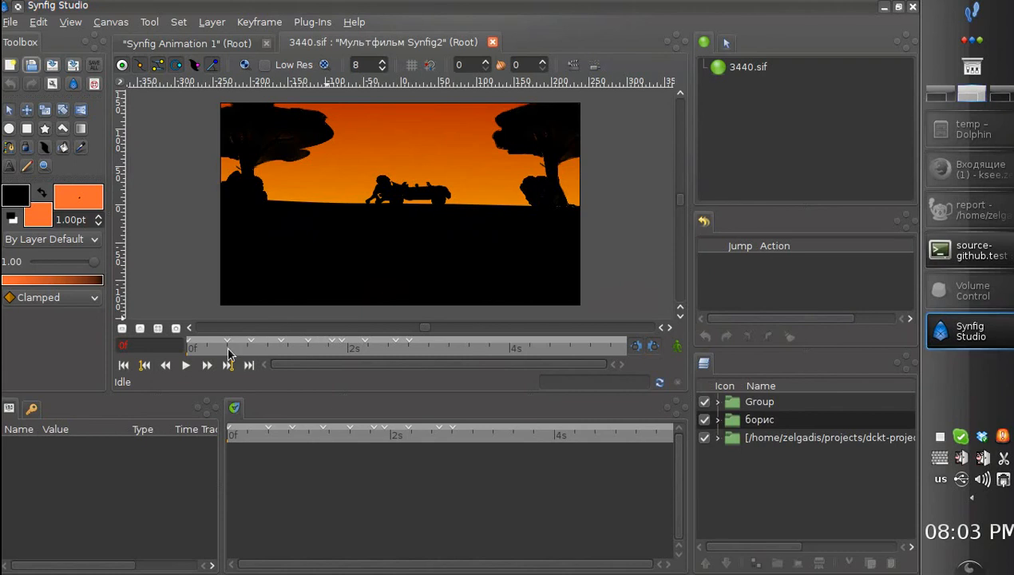
mouse_move(239, 355)
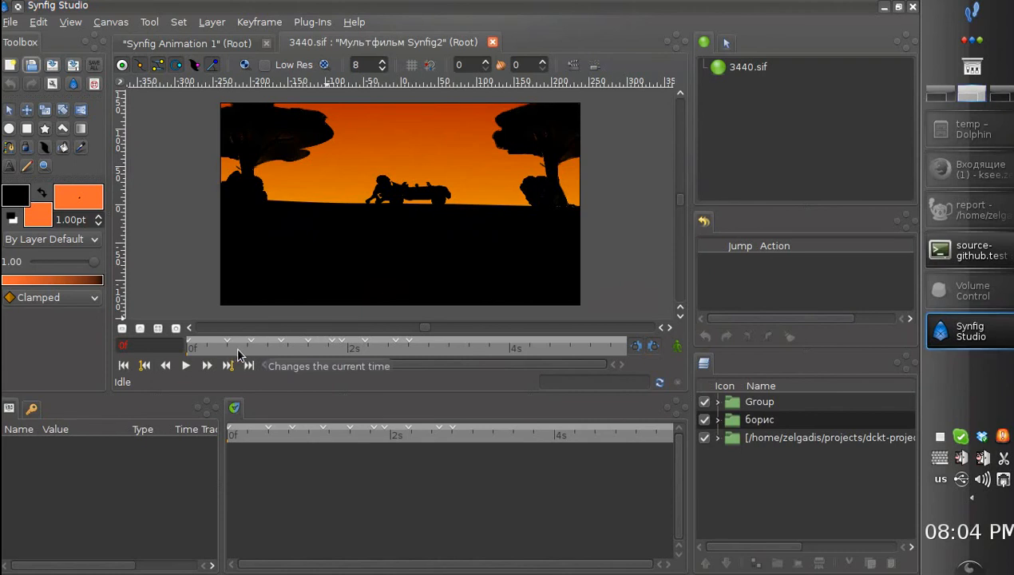
- Turn on all three Cairo render options, then scrub the 3440 timebar near two seconds
click(11, 22)
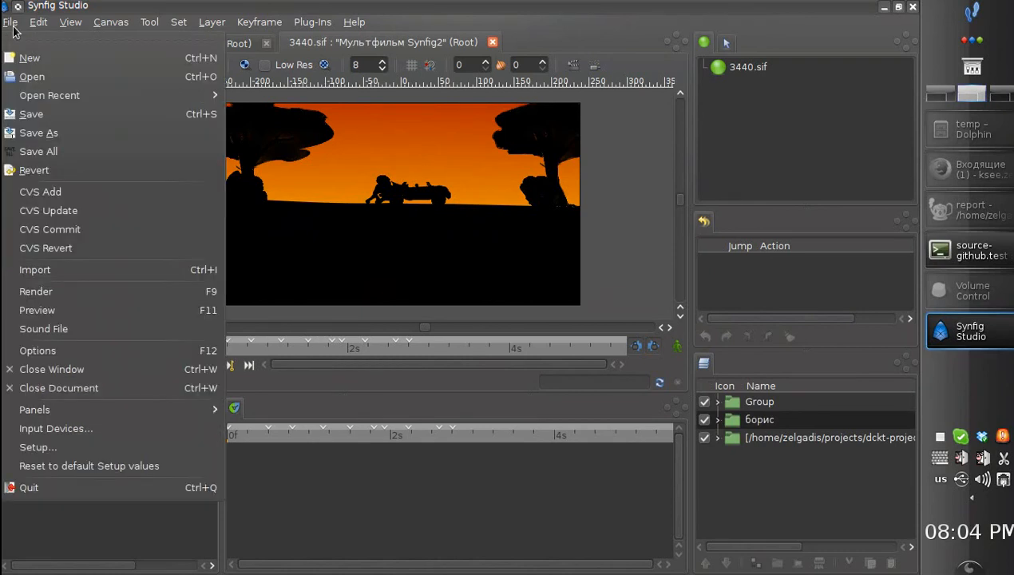
mouse_move(87, 447)
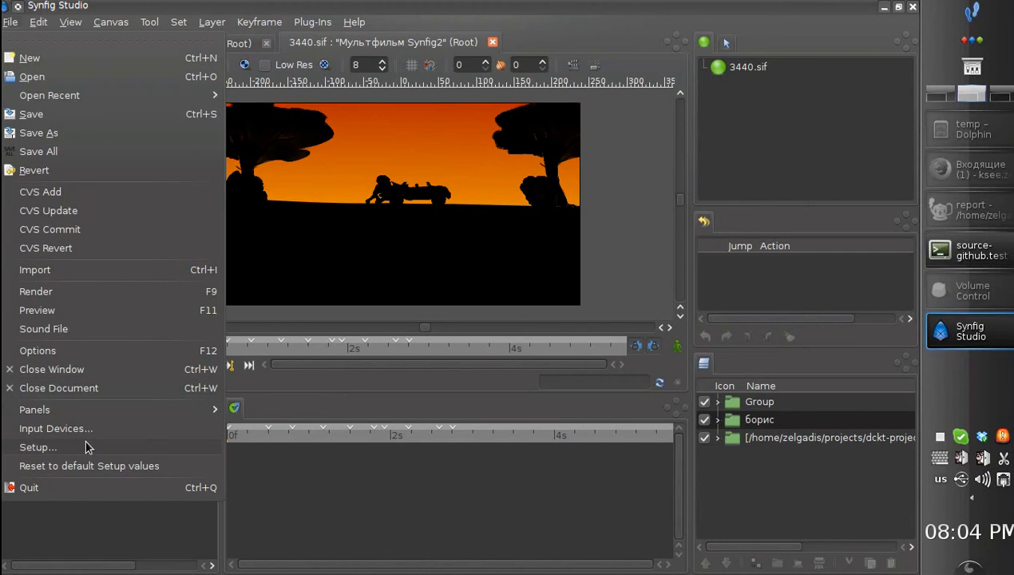
click(38, 446)
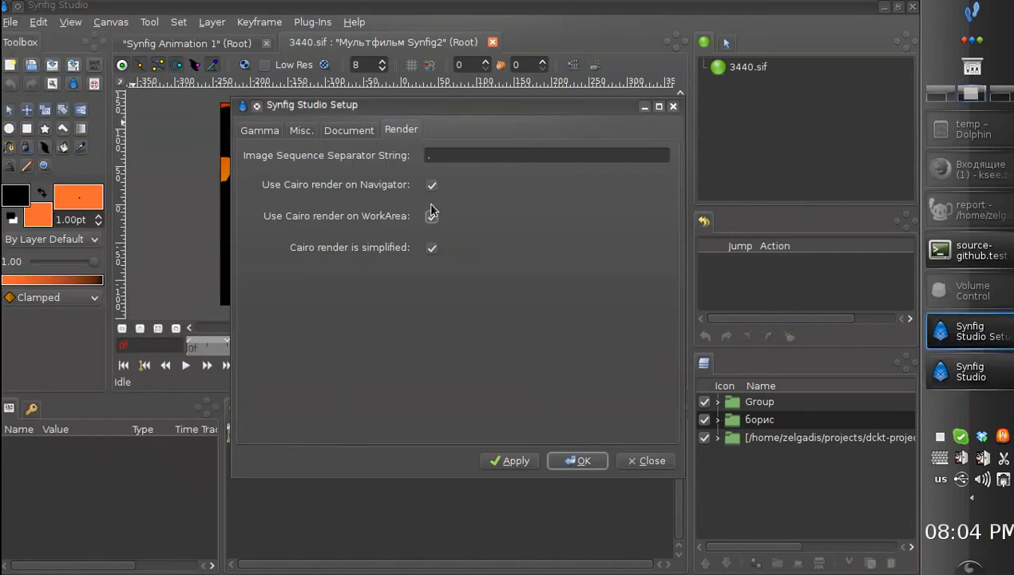
click(584, 460)
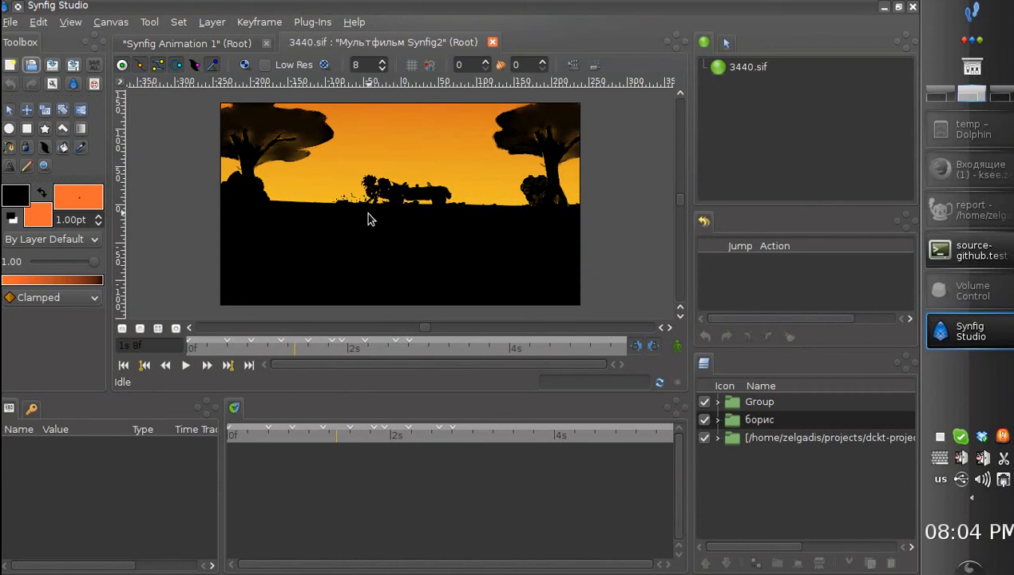
click(352, 348)
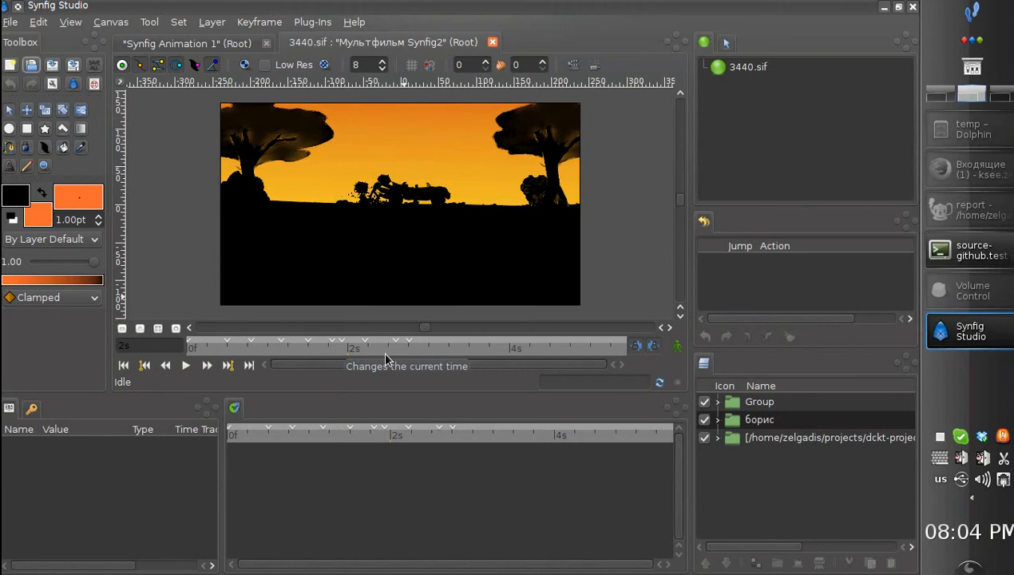
click(375, 348)
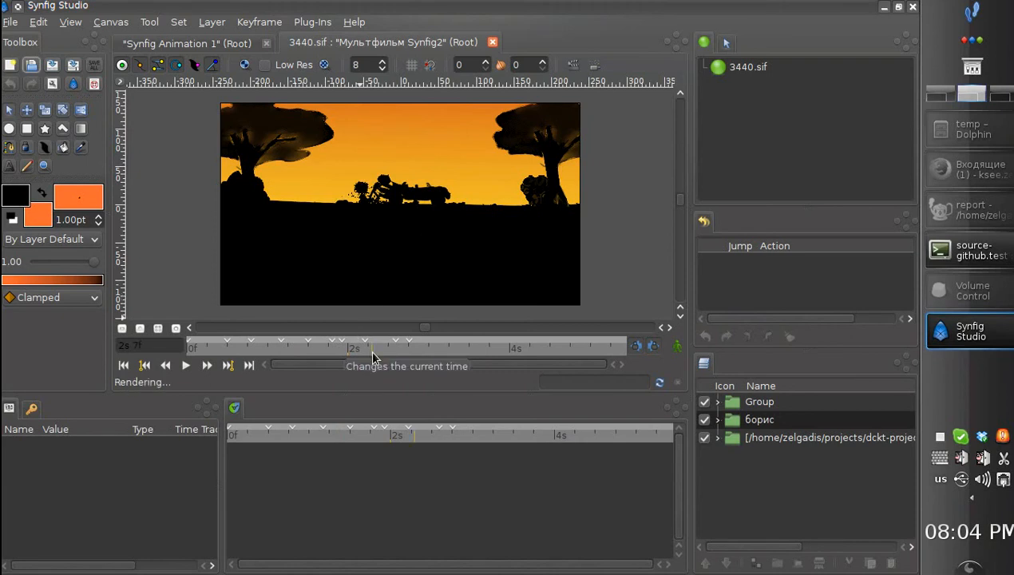
click(11, 21)
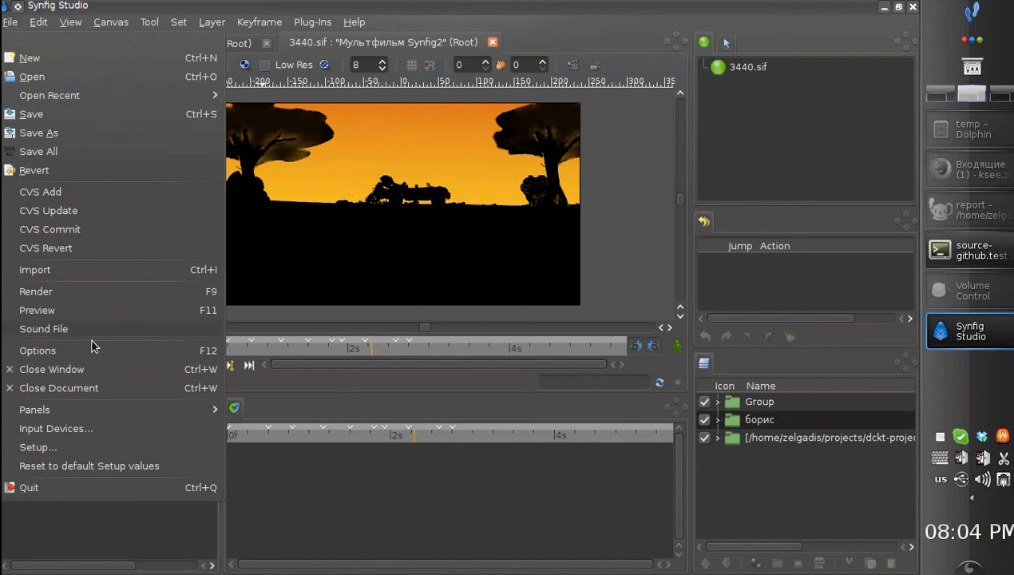
click(37, 447)
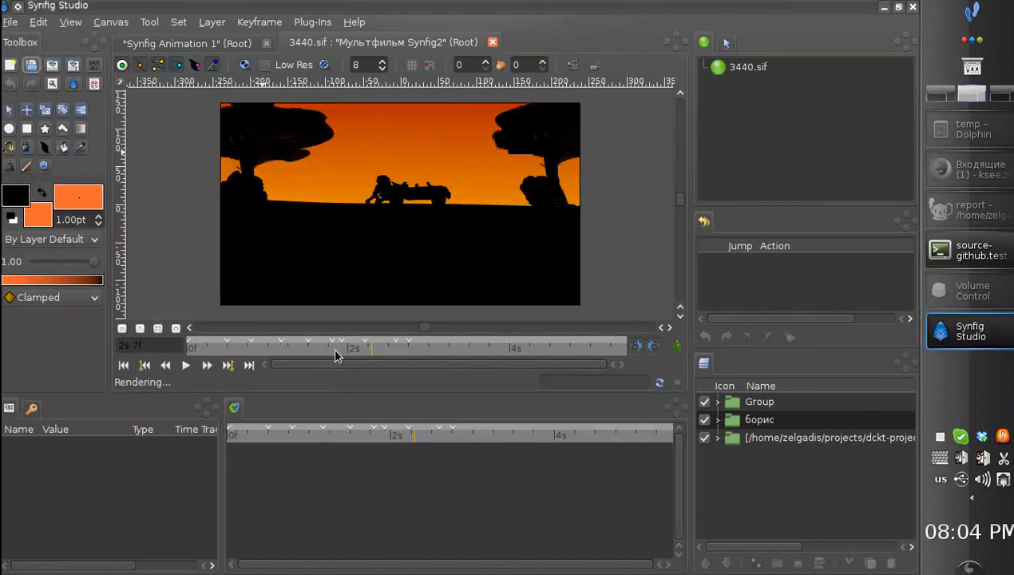
click(391, 347)
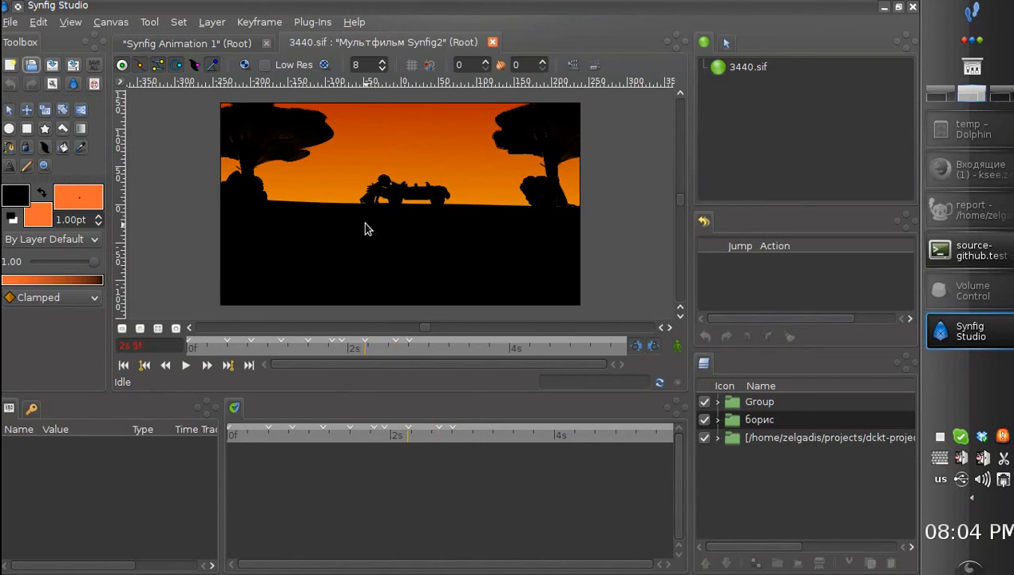
click(295, 347)
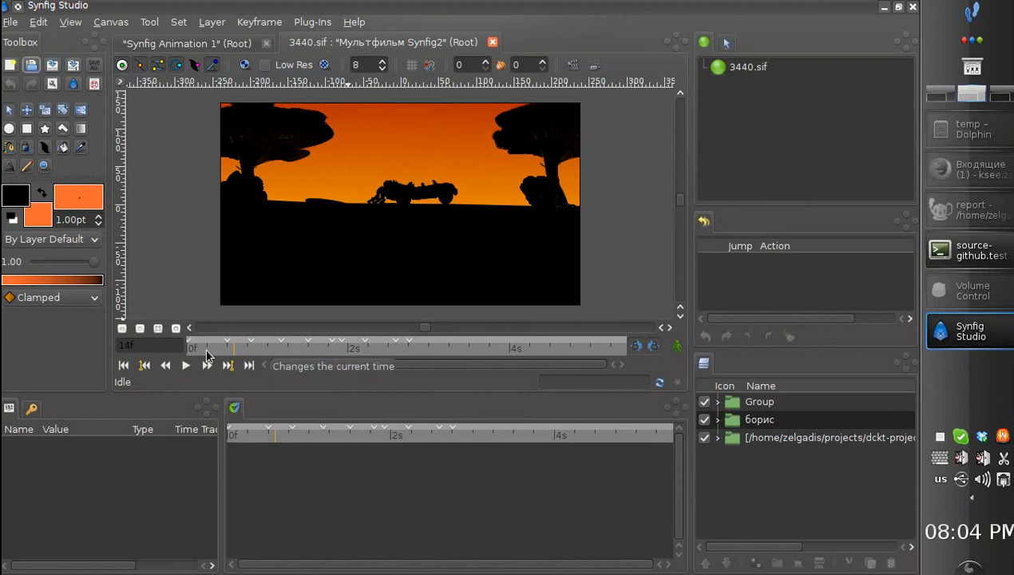
click(265, 347)
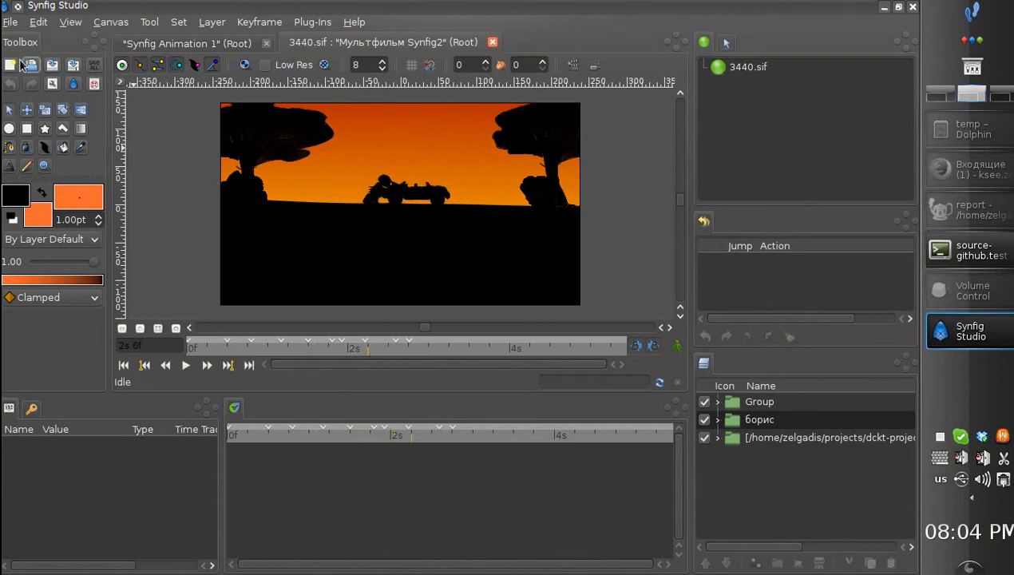
mouse_move(31, 65)
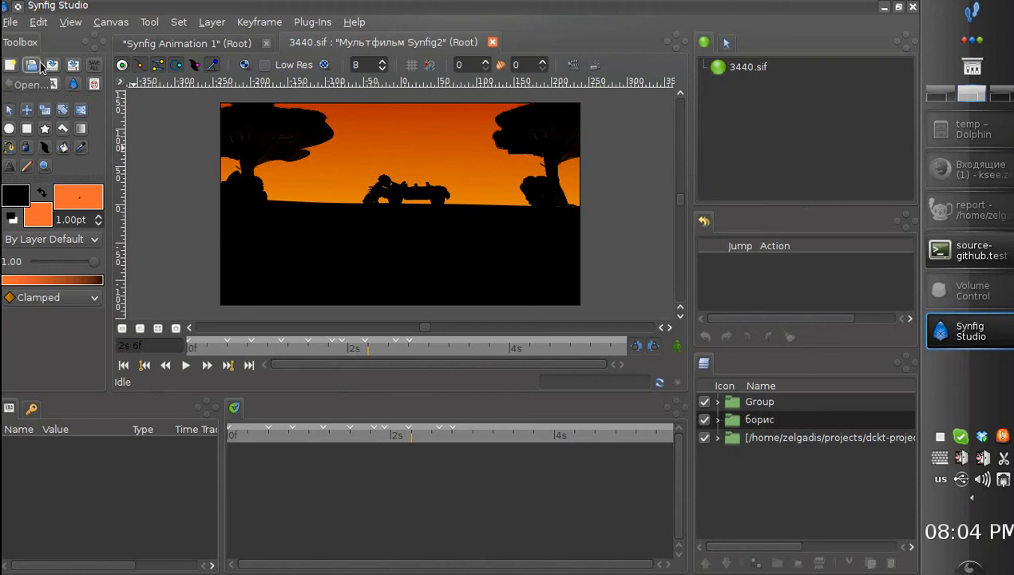
- Browse to repo_new2 > demo > 04 and open 04-hands.sif
click(31, 65)
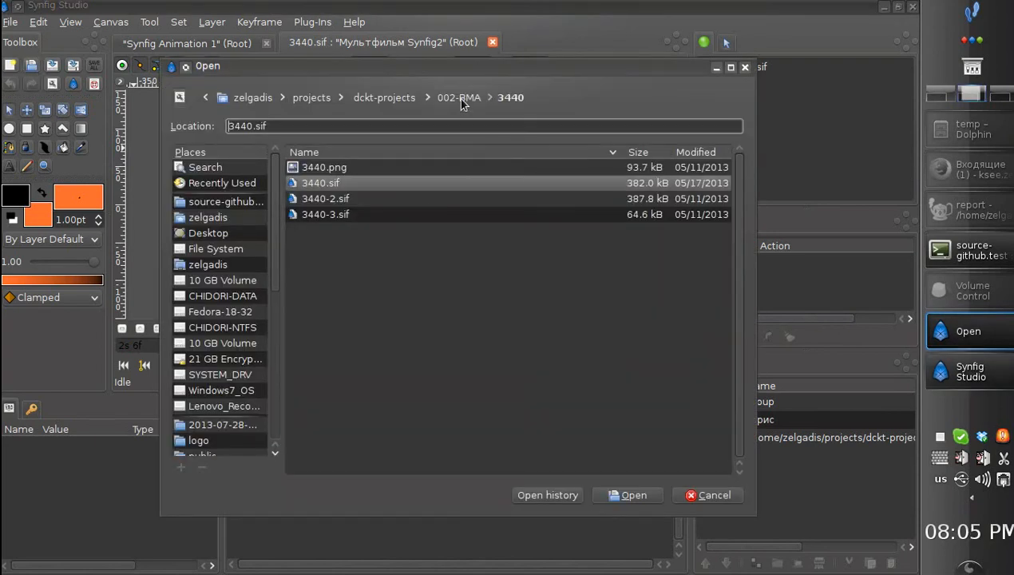
scroll(down, 3)
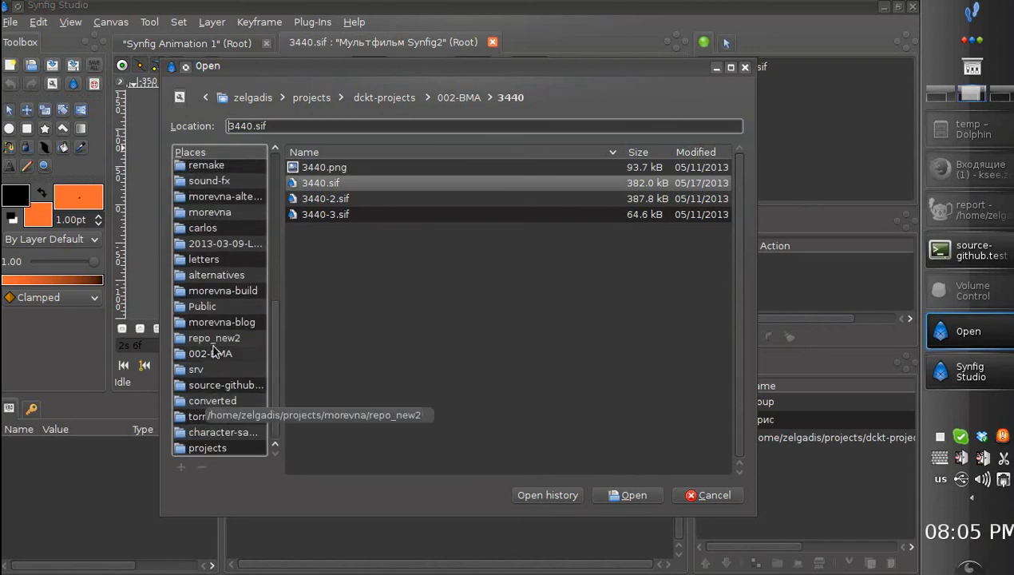
double_click(213, 338)
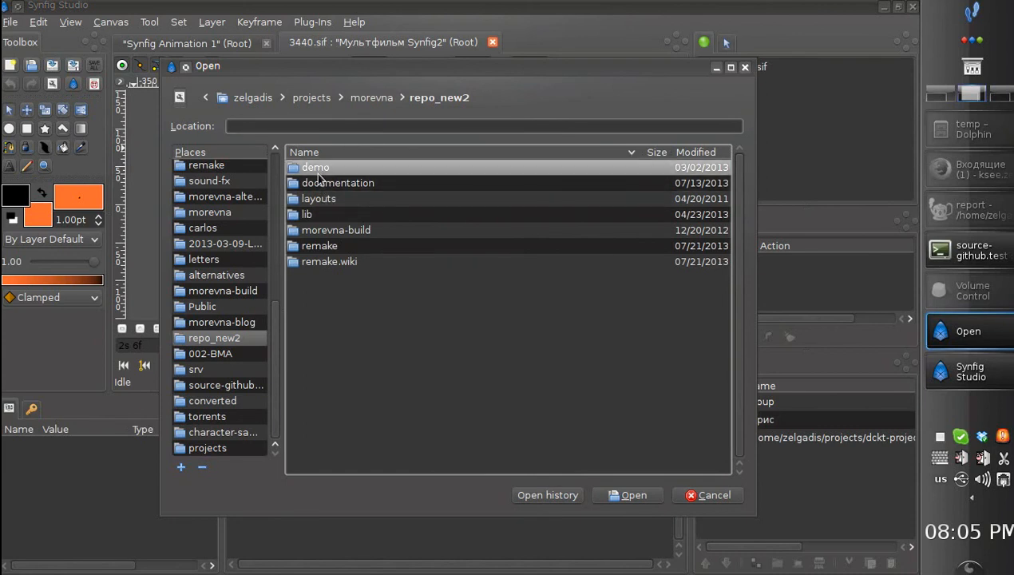
double_click(315, 167)
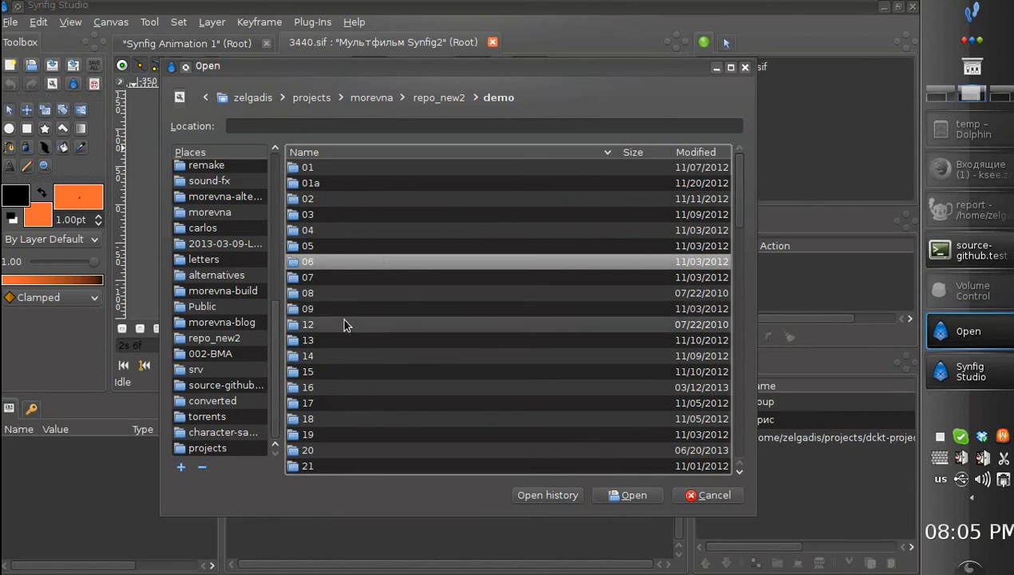
double_click(307, 230)
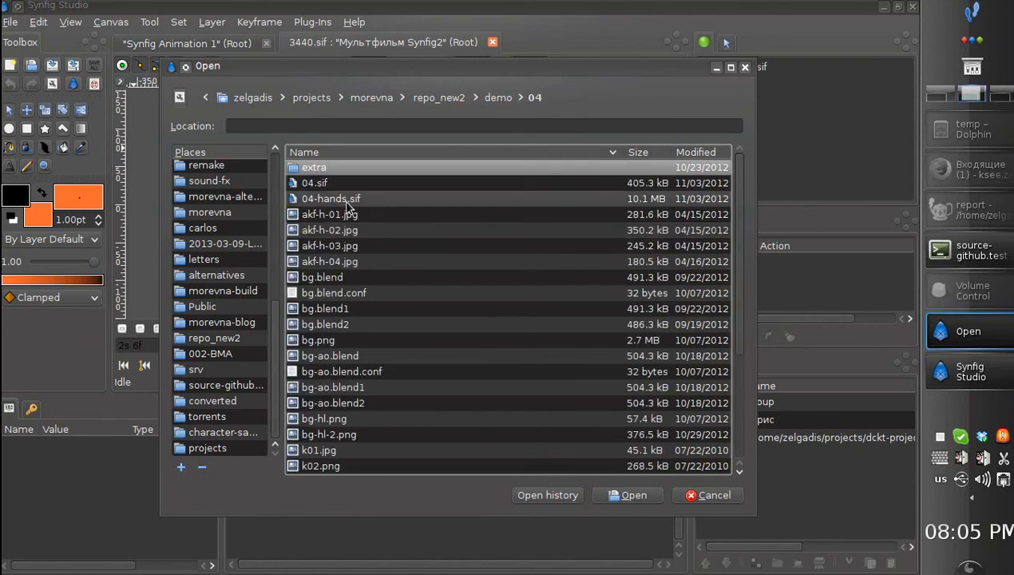
click(633, 495)
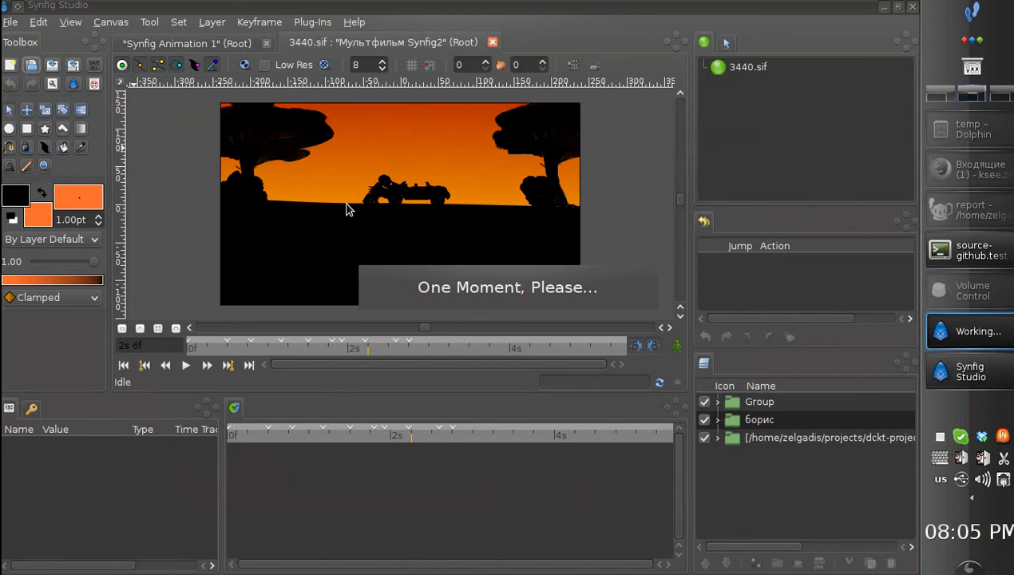
- Confirm the render setup with Cairo rendering off and jump to an early frame
click(490, 43)
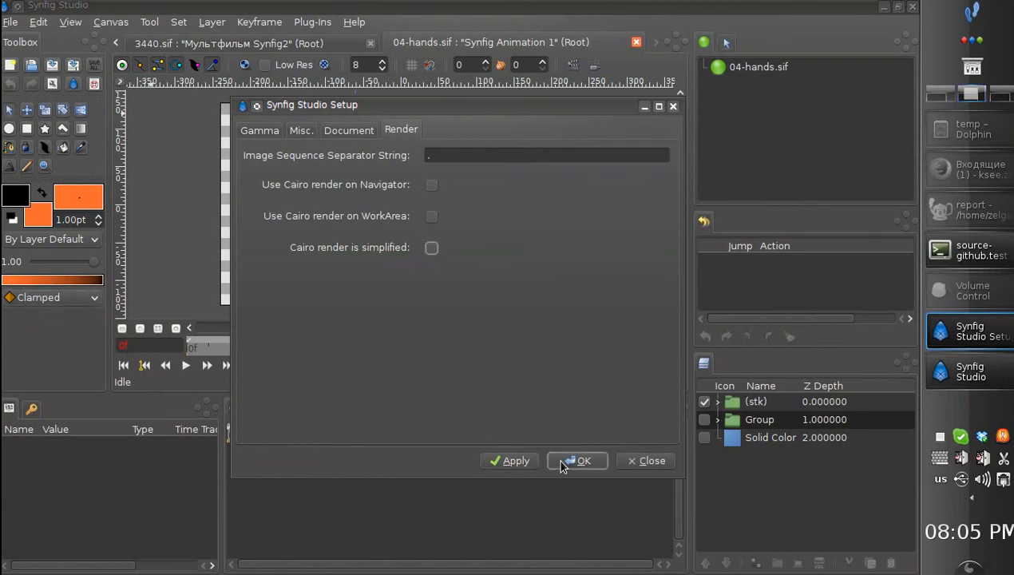
click(583, 460)
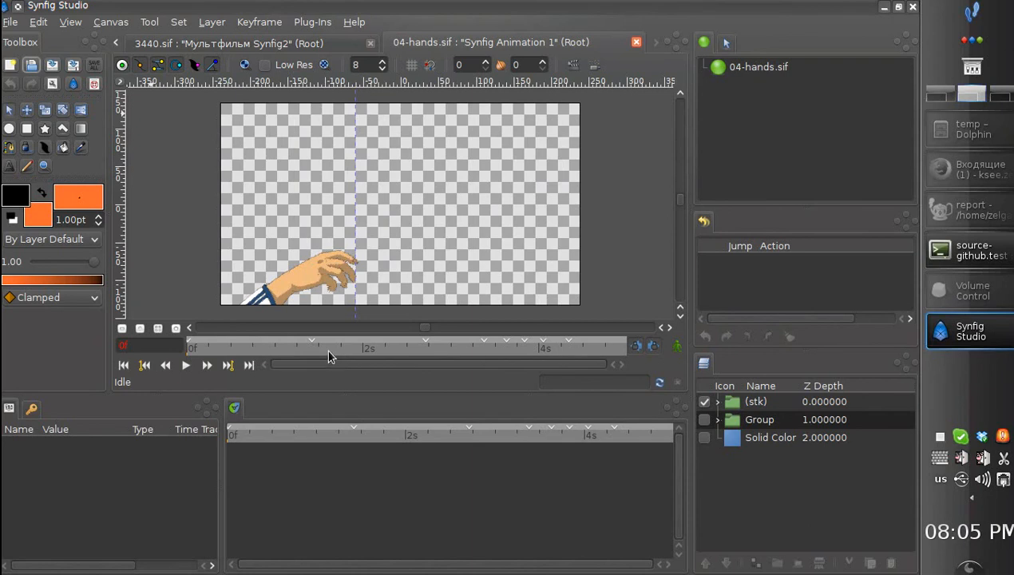
click(367, 348)
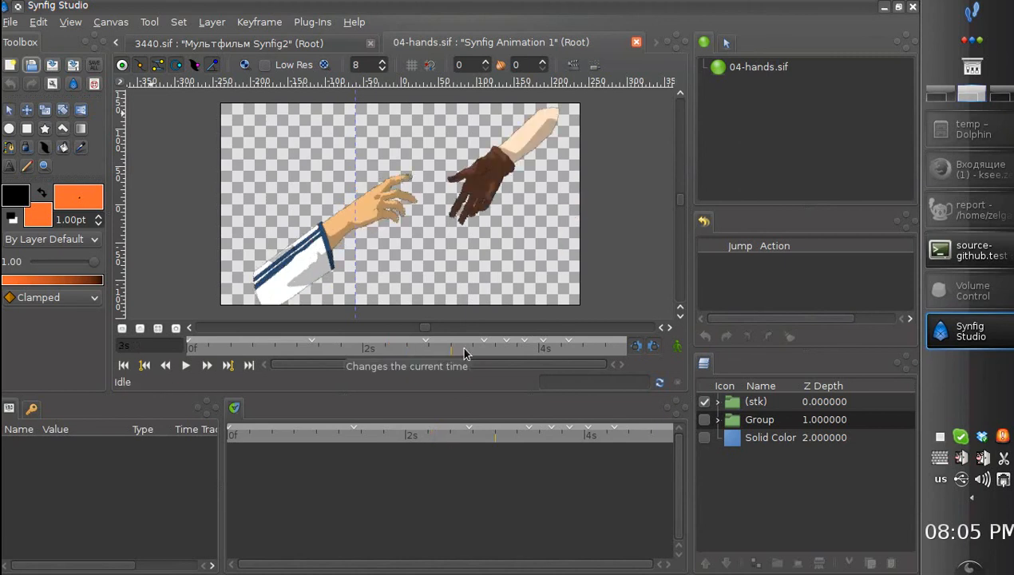
- Scrub to about three seconds, lower work-area quality to 4, then check past two seconds
click(477, 348)
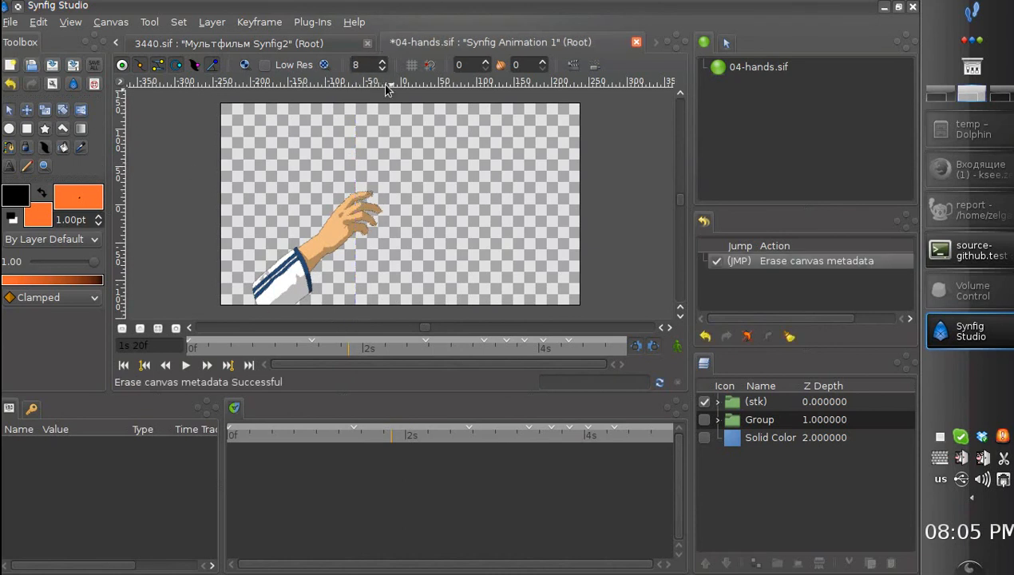
click(382, 69)
text(4)
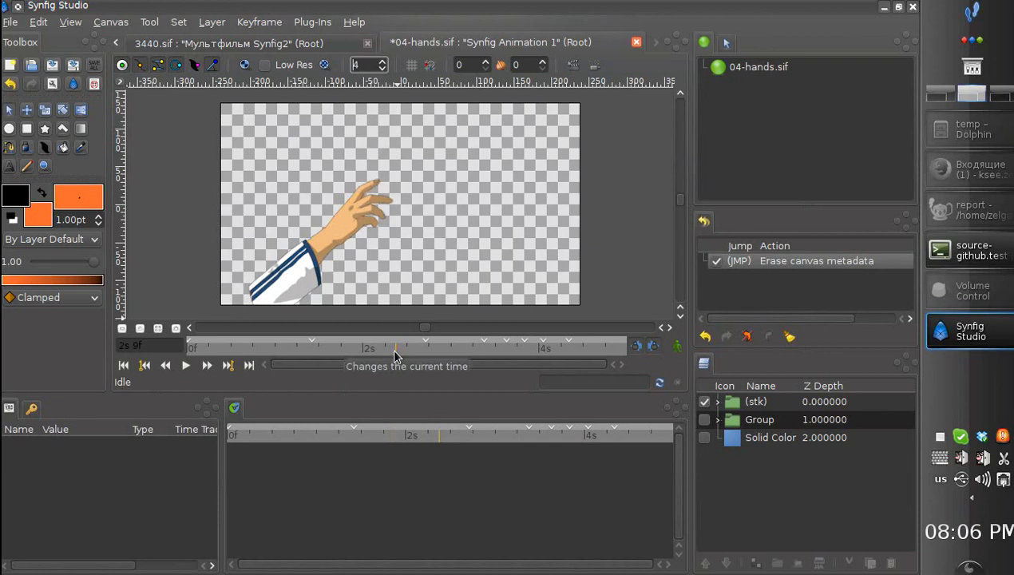
click(447, 347)
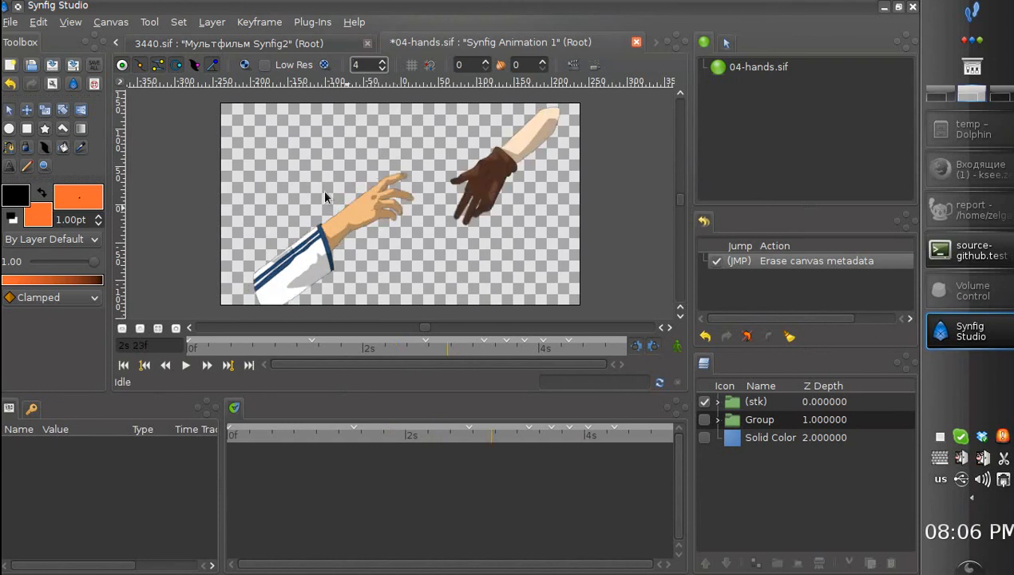
- Enable 'Use Cairo render on WorkArea' in Setup and scrub to an earlier frame
click(10, 21)
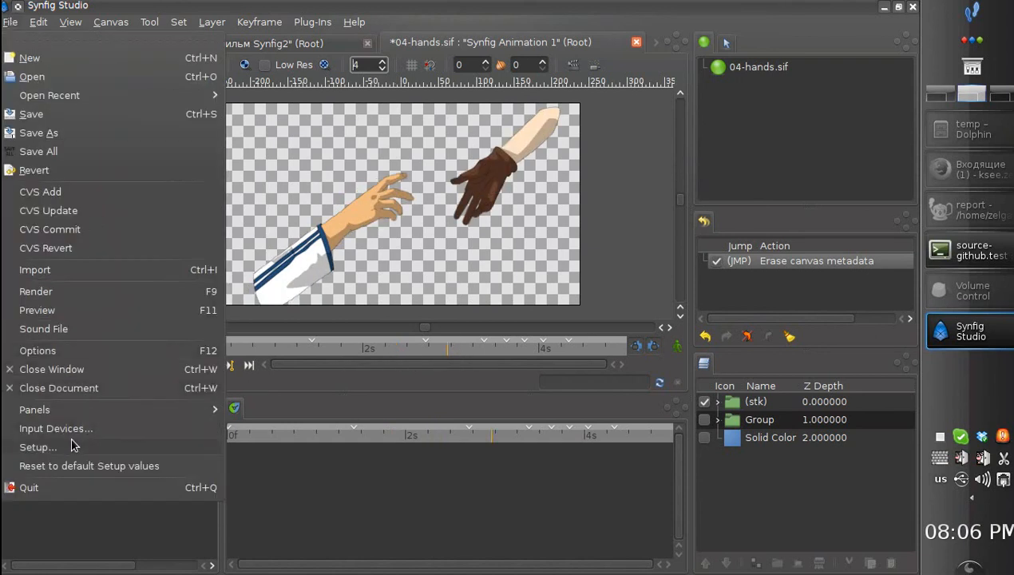
click(37, 446)
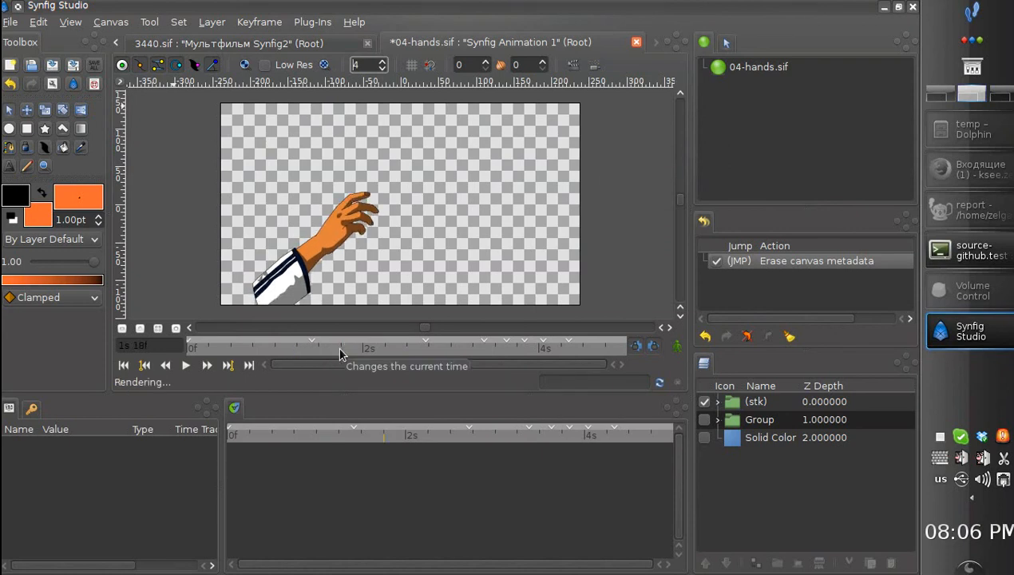
click(383, 347)
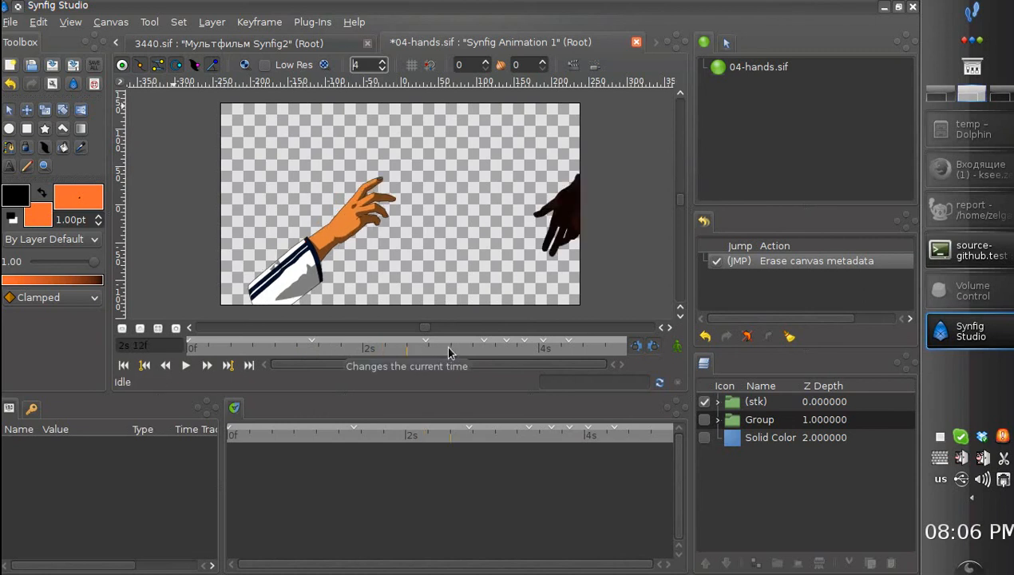
- Scrub past two and three seconds to the frame where the hands clasp
click(451, 346)
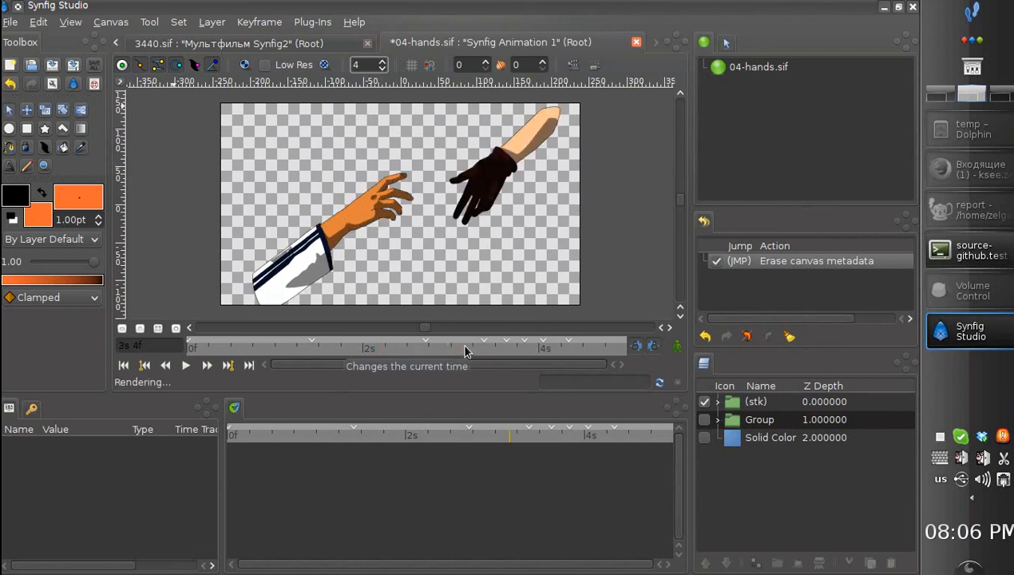
click(495, 347)
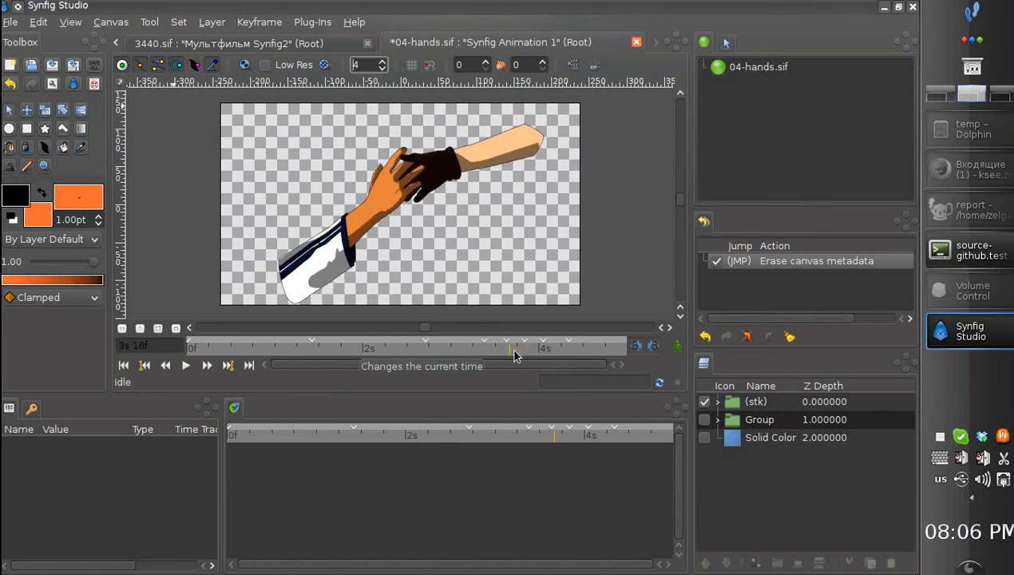
click(510, 345)
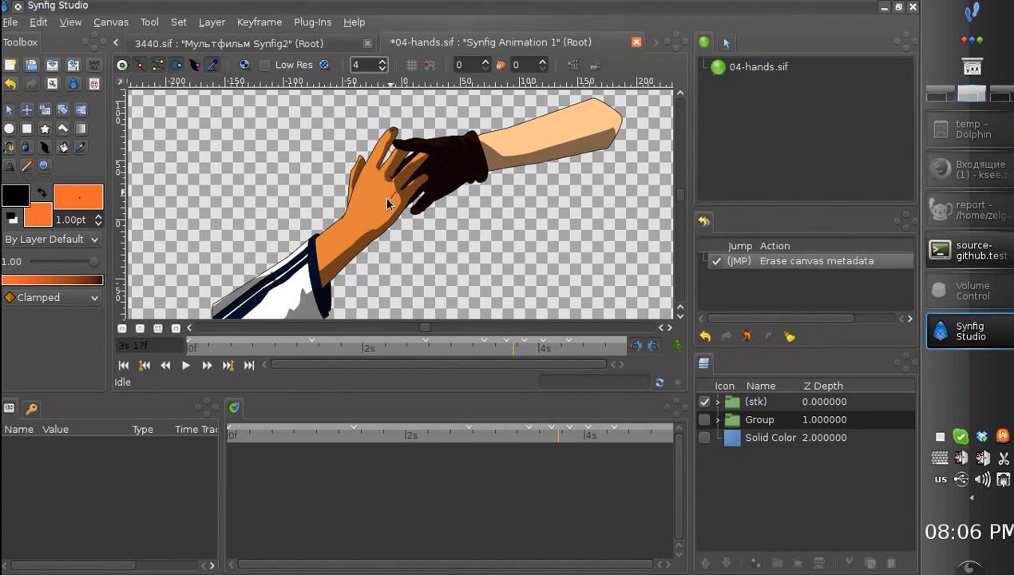
mouse_move(20, 55)
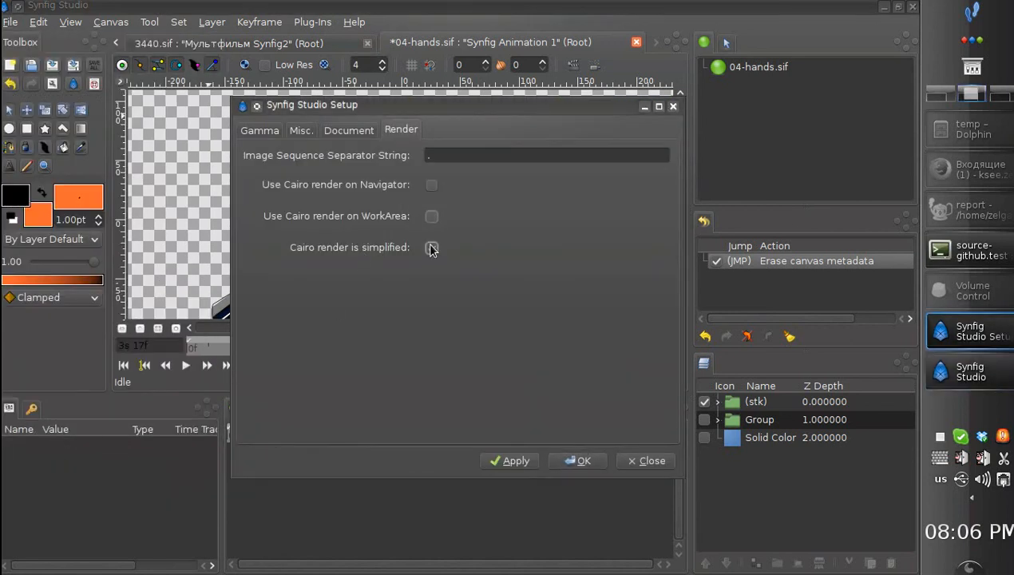
- Turn the Cairo render options off, then close 04-hands.sif without saving
click(584, 460)
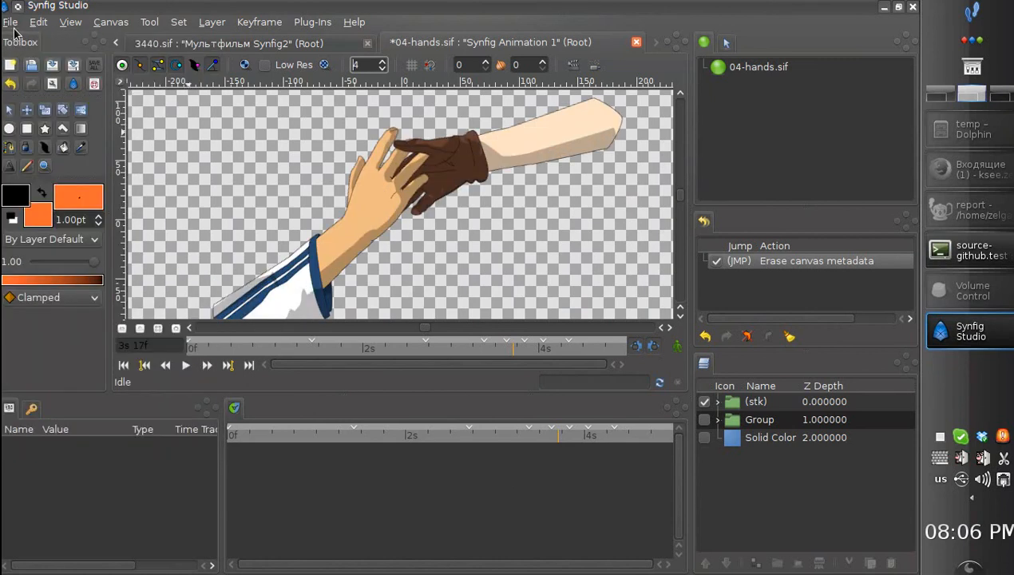
click(636, 43)
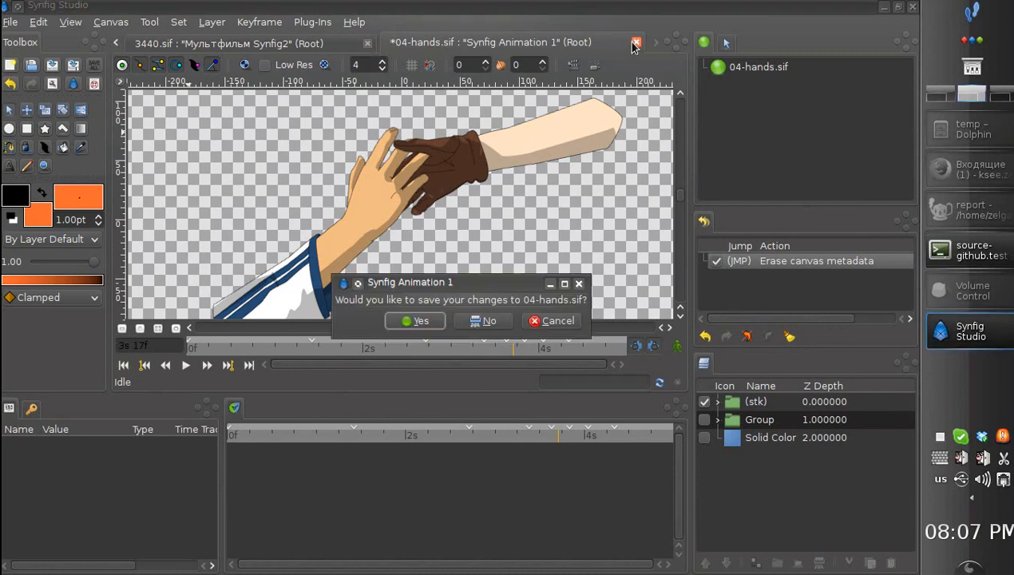
click(489, 320)
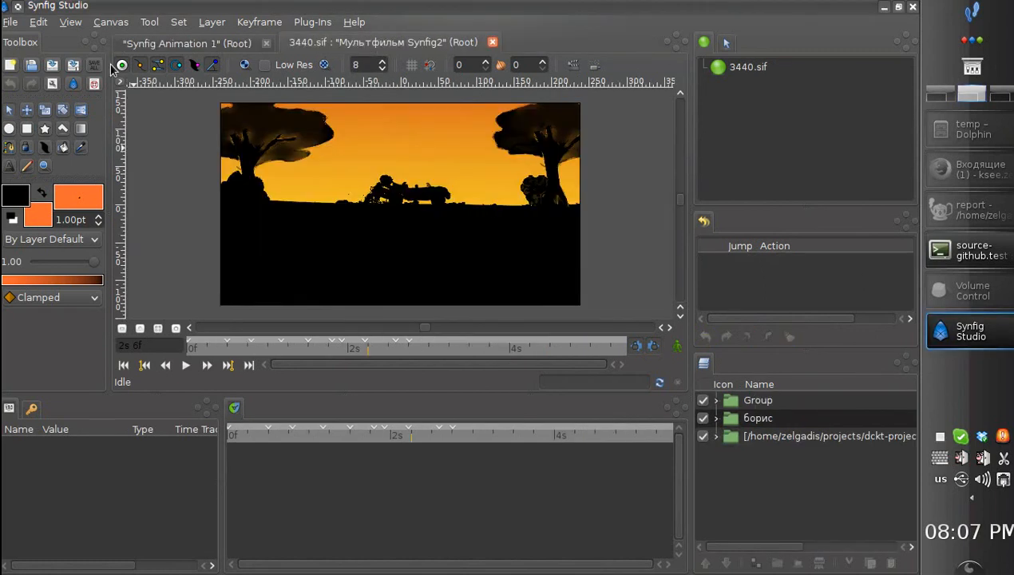
- Open 32-ivan-morevna-2-v2.sif from the demo folder 32
click(11, 22)
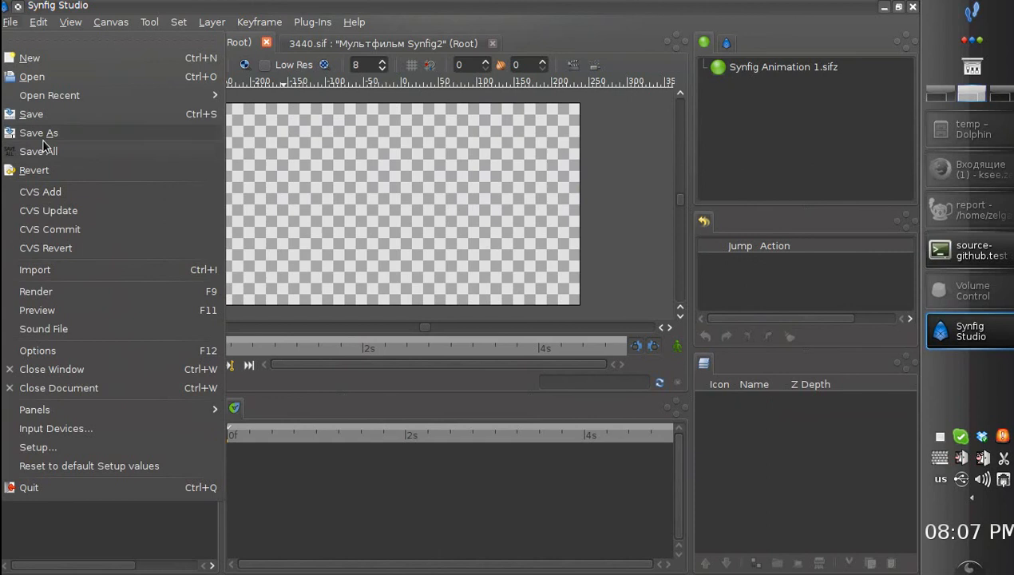
click(32, 75)
text(32)
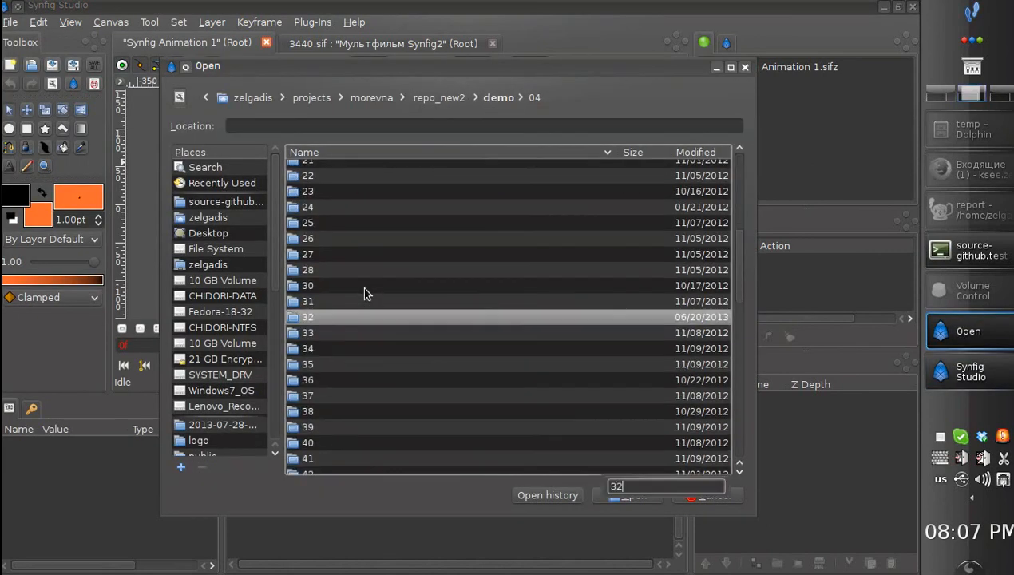
double_click(308, 317)
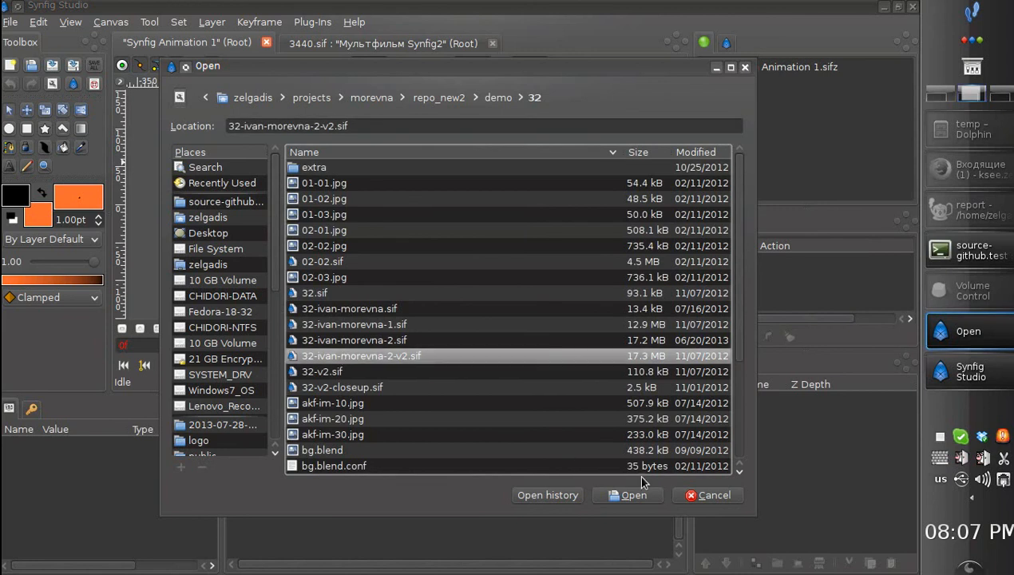
click(633, 495)
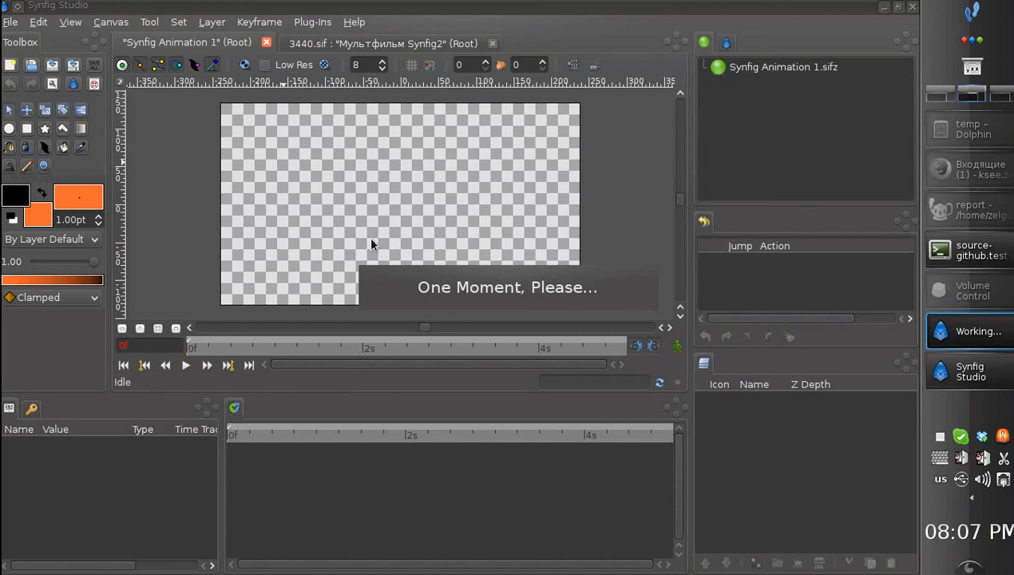
mouse_move(106, 242)
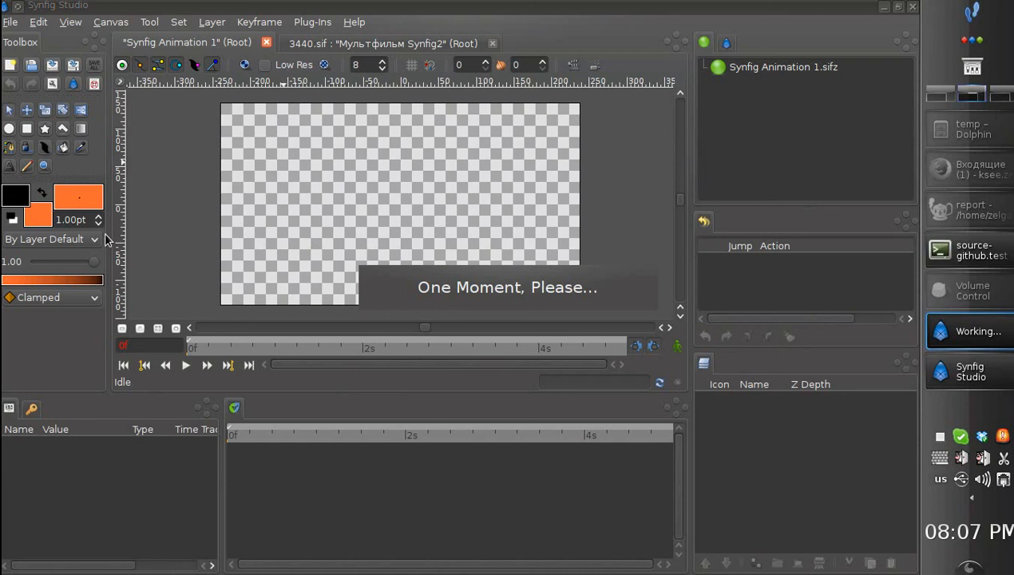
mouse_move(255, 330)
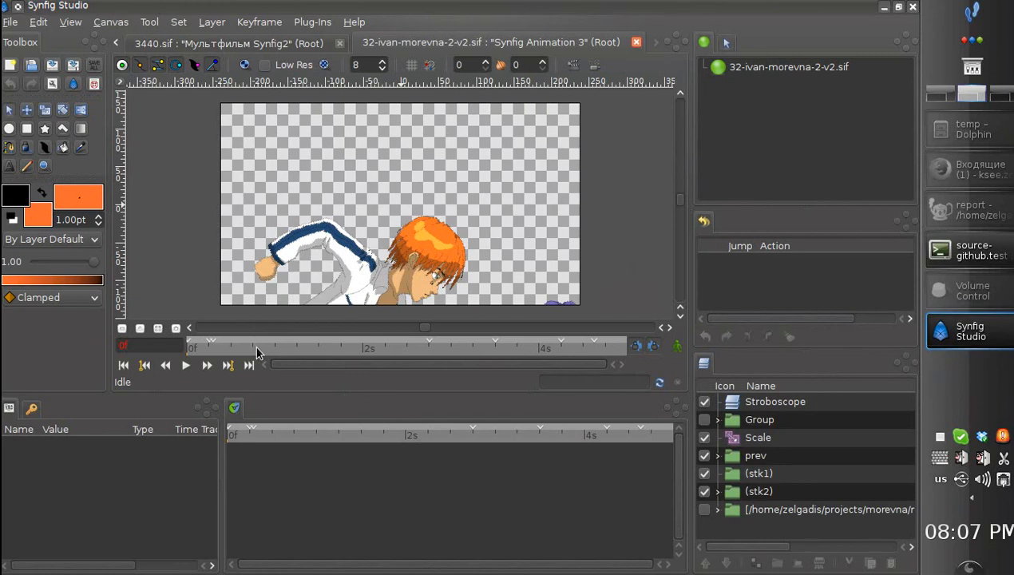
mouse_move(275, 355)
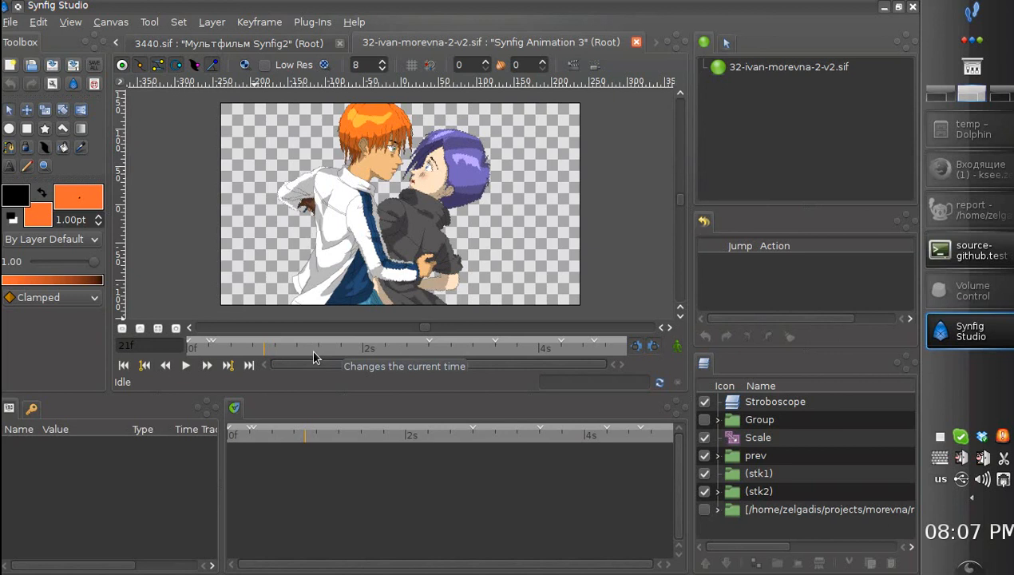
mouse_move(262, 184)
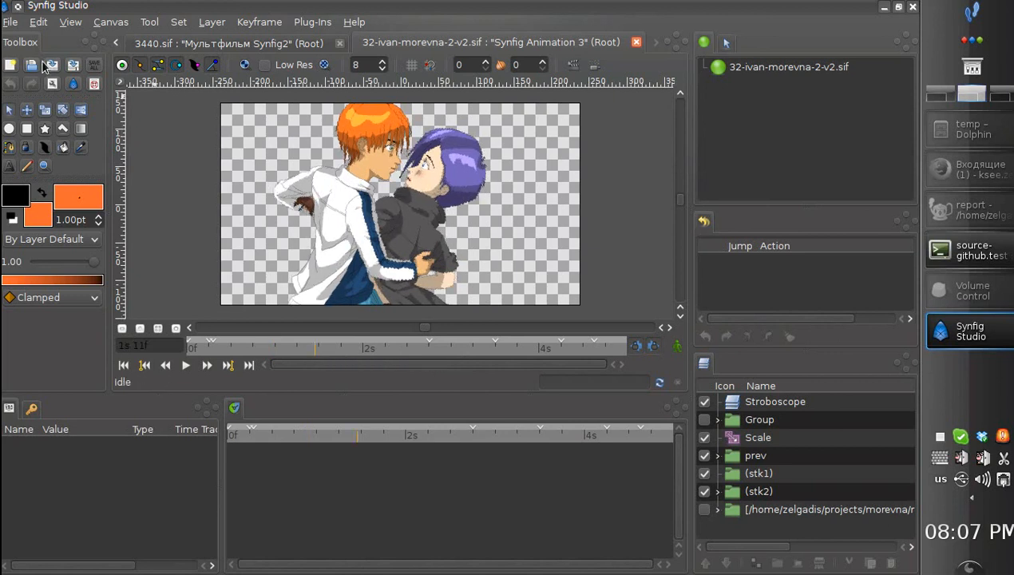
- Bring up the File menu to reach the program setup
click(11, 21)
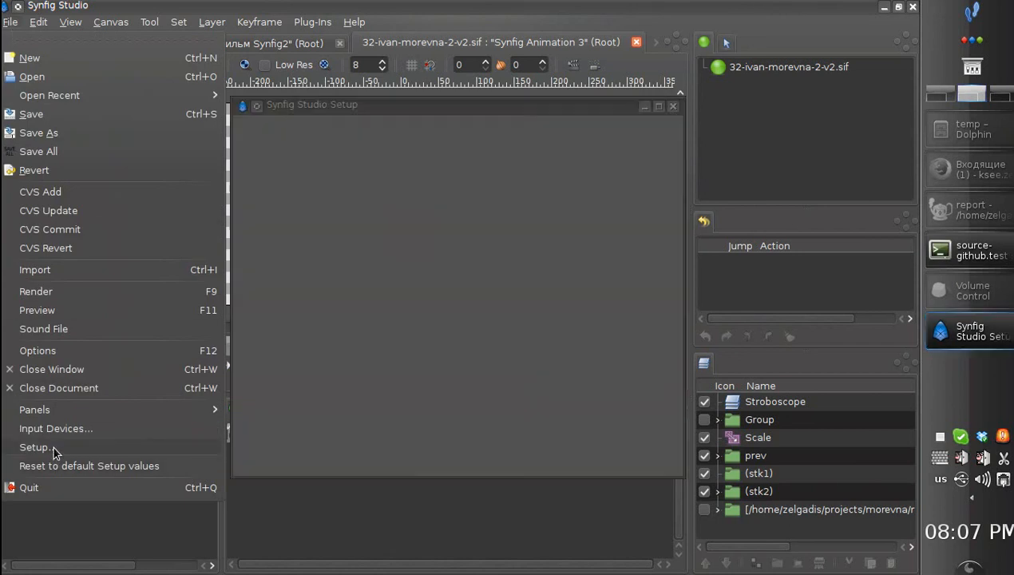
- Open the Setup preferences to change the render engine
click(35, 447)
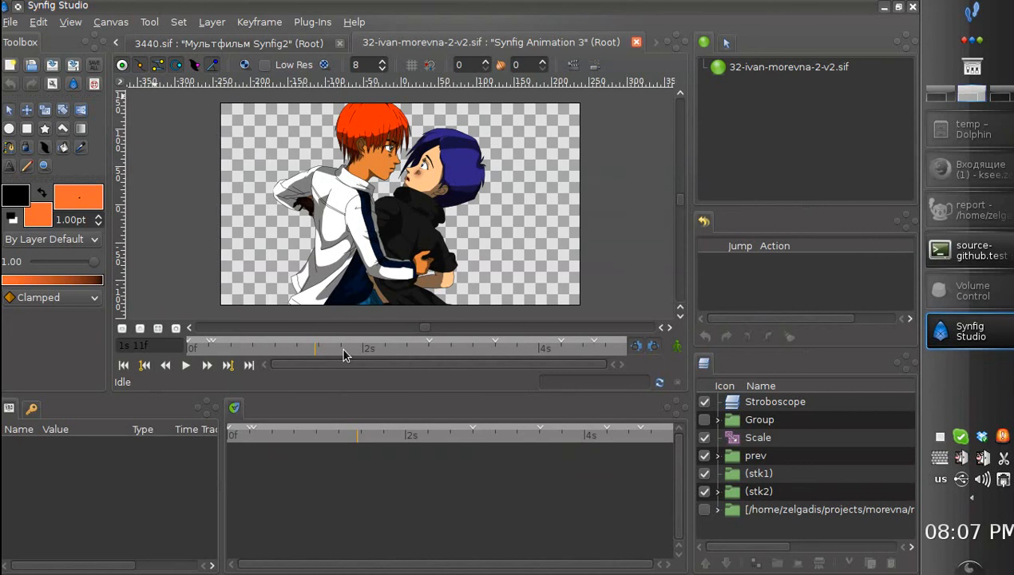
mouse_move(355, 355)
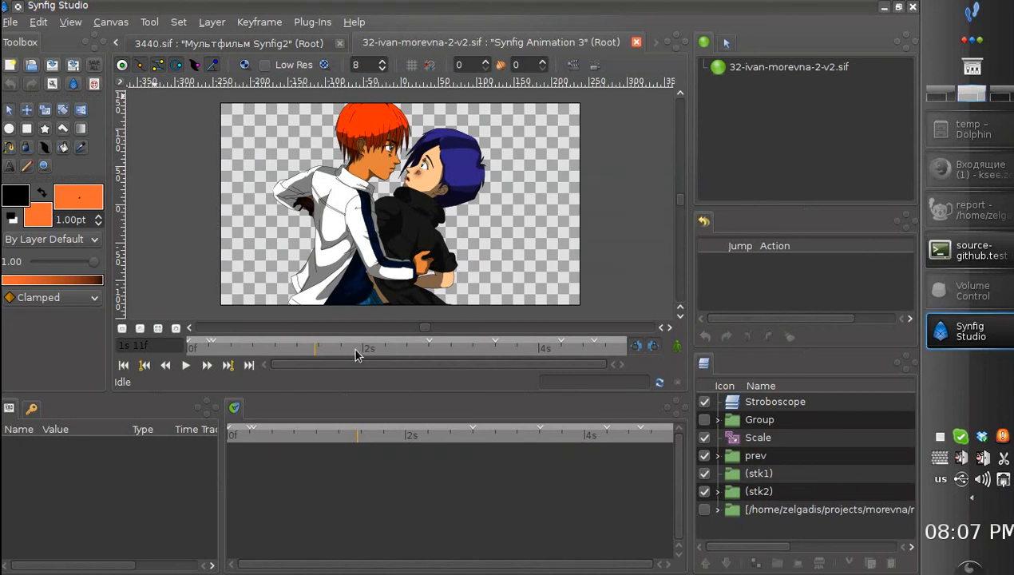
mouse_move(343, 352)
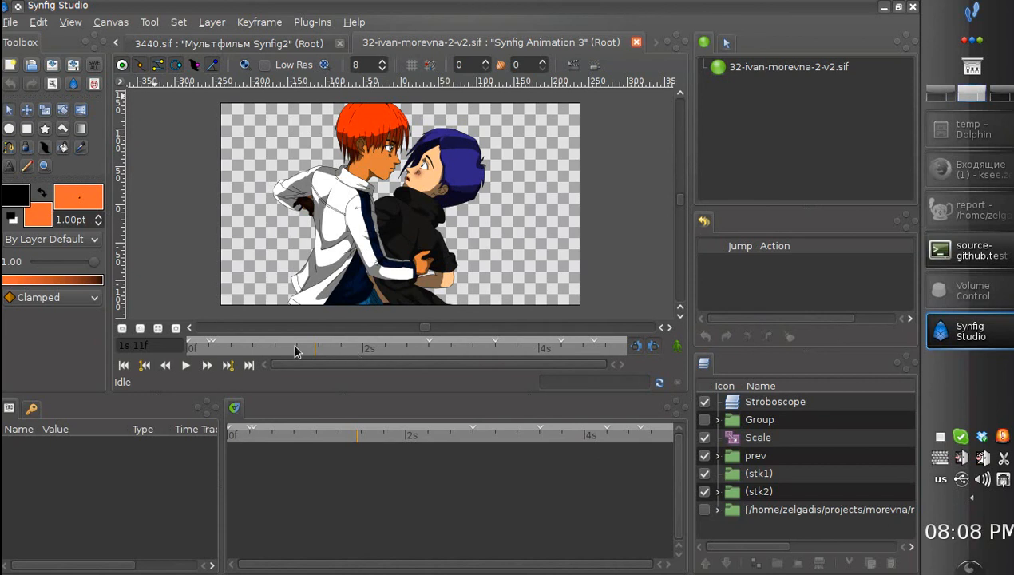
mouse_move(230, 356)
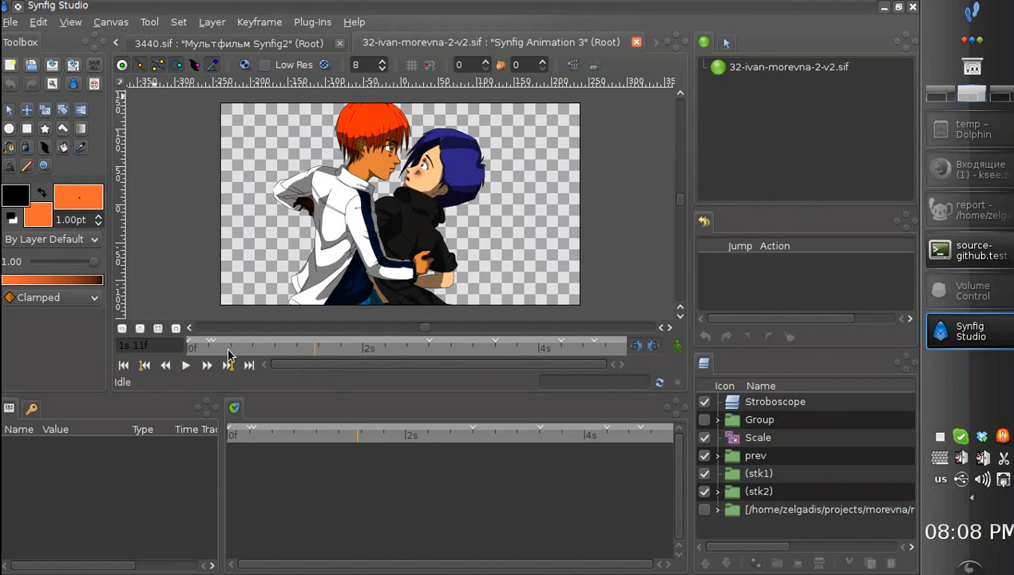
mouse_move(201, 353)
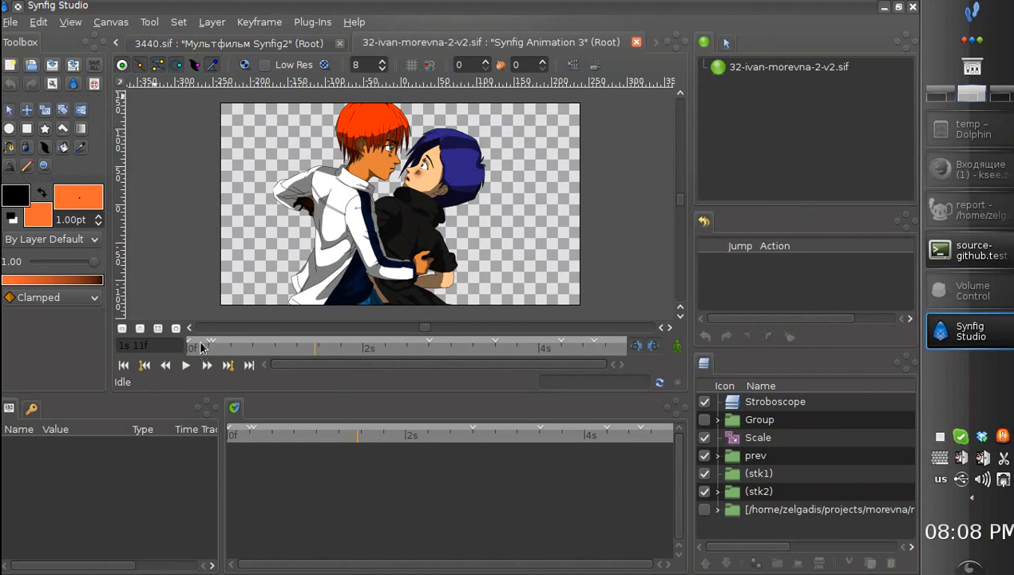
mouse_move(872, 262)
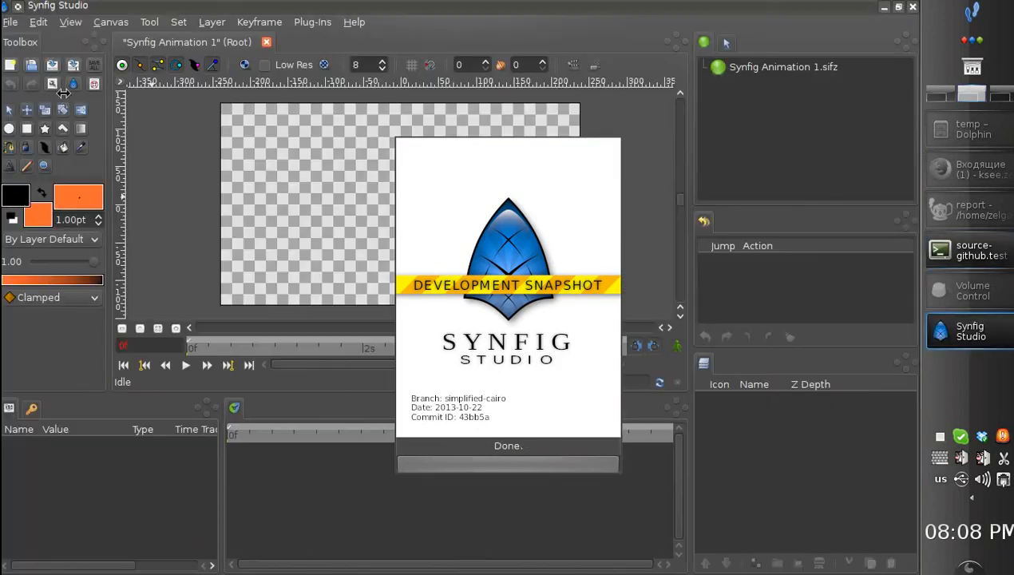
- Start reopening 32-ivan-morevna-2-v2.sif after the restart
click(11, 22)
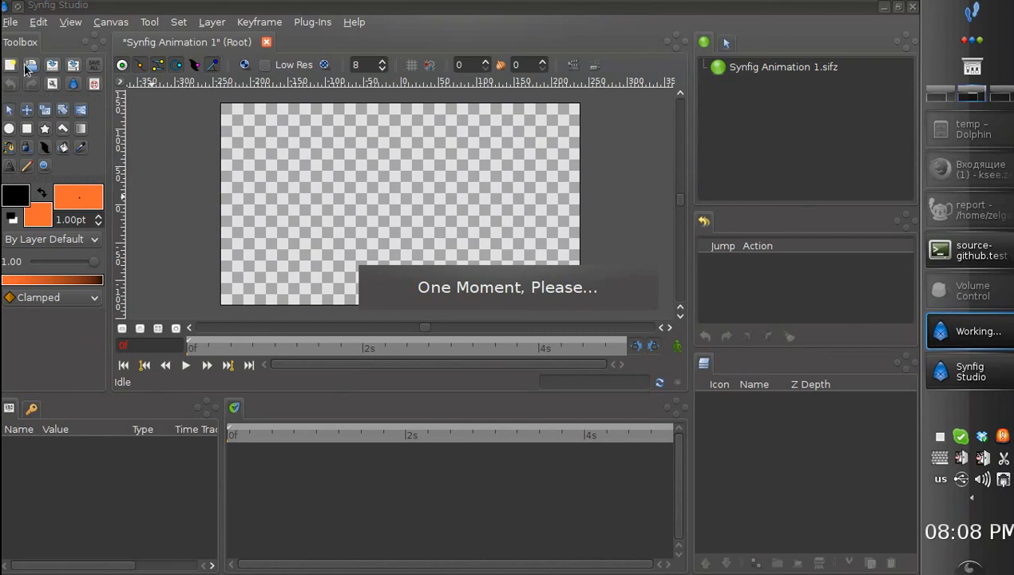
mouse_move(646, 216)
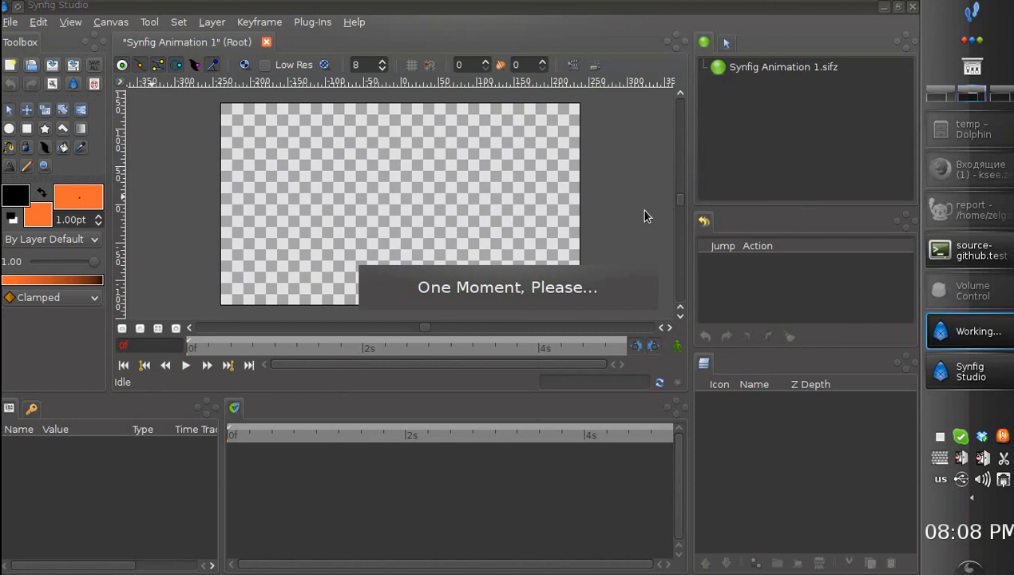
mouse_move(644, 214)
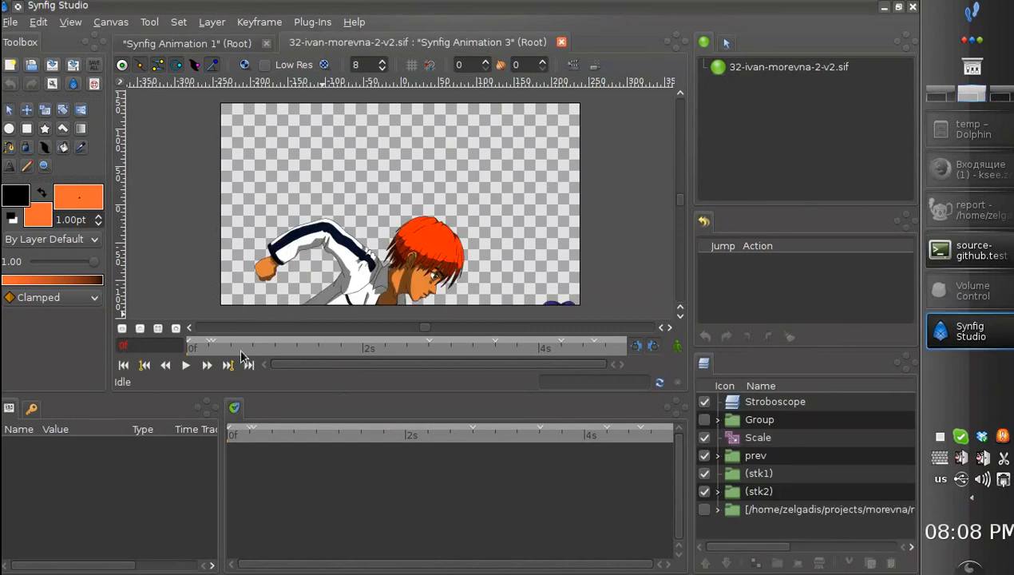
mouse_move(243, 357)
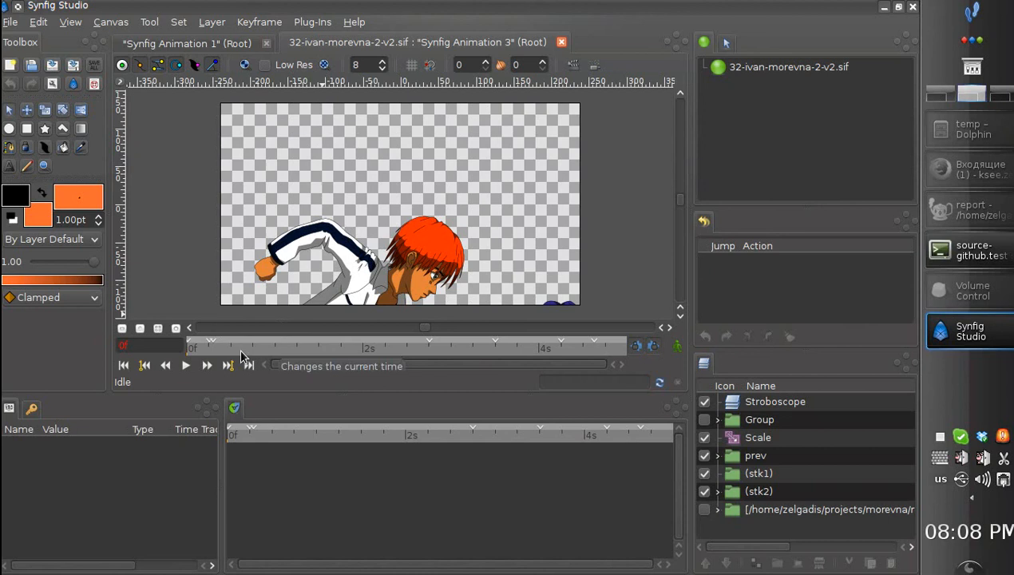
mouse_move(217, 358)
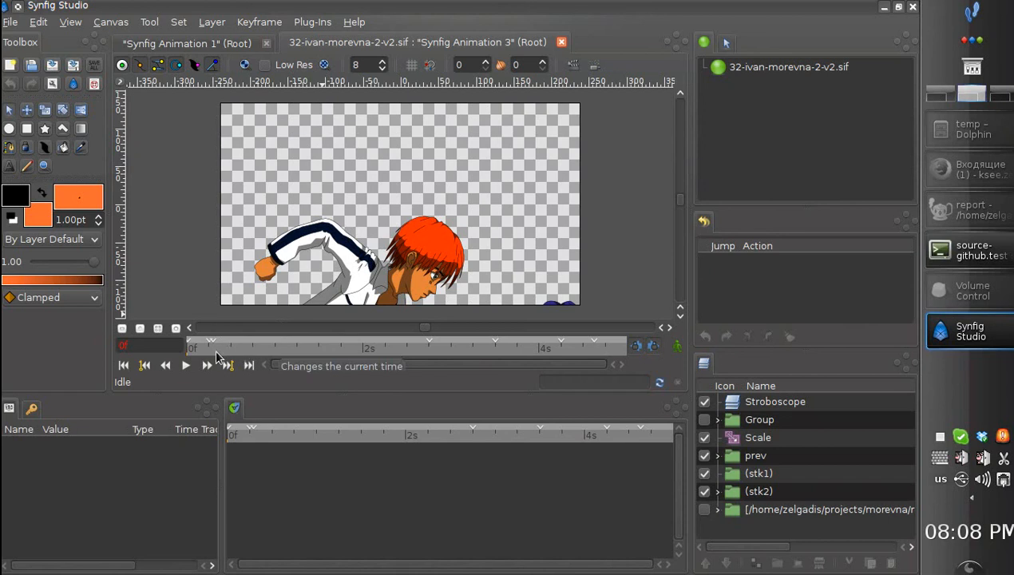
mouse_move(249, 349)
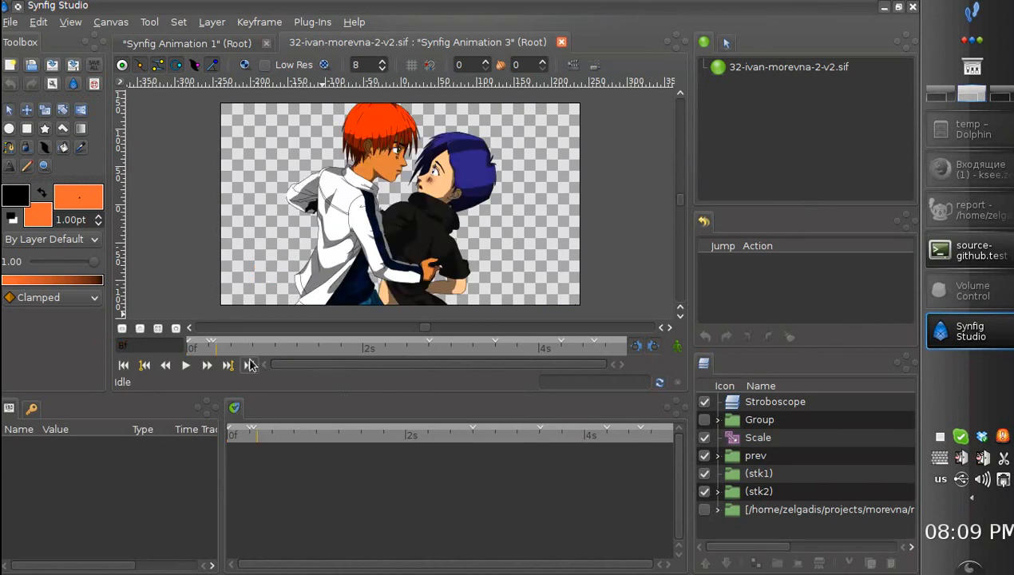
mouse_move(242, 353)
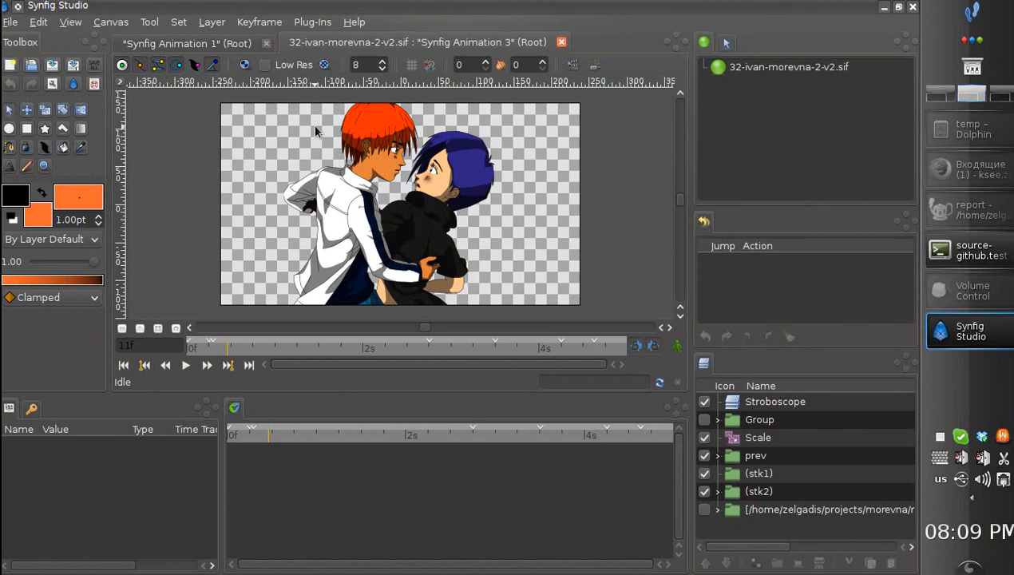
mouse_move(210, 102)
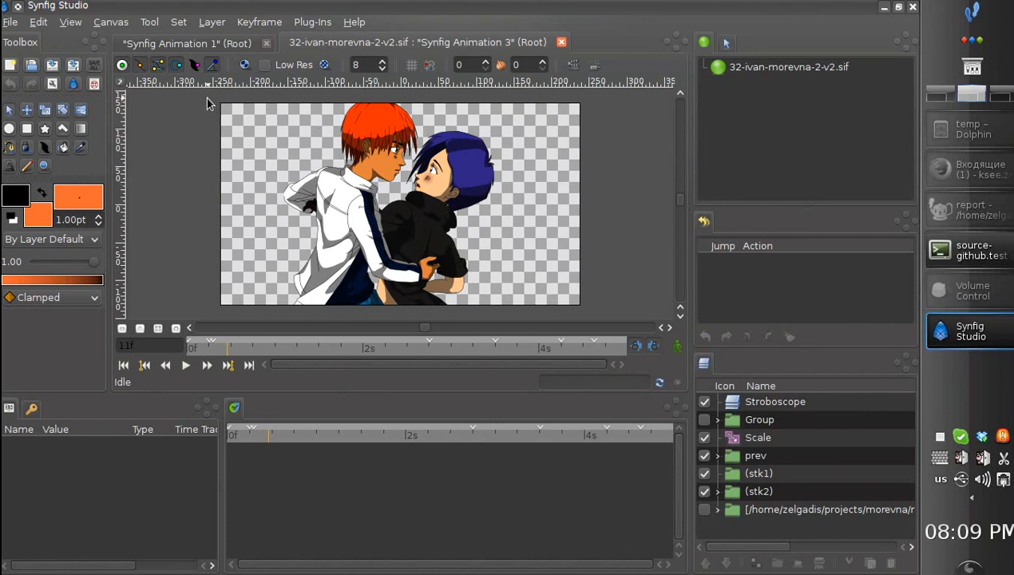
mouse_move(397, 118)
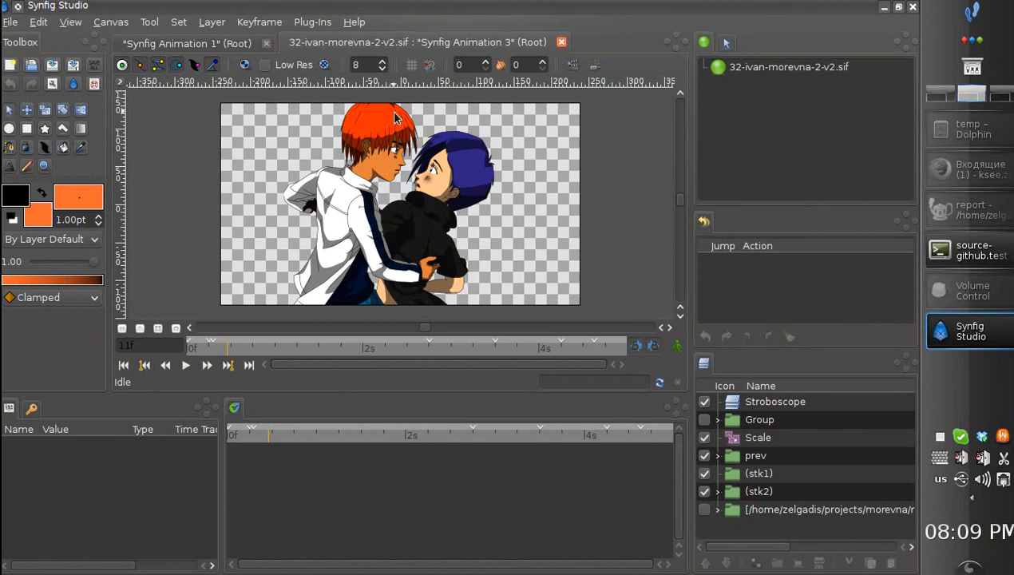